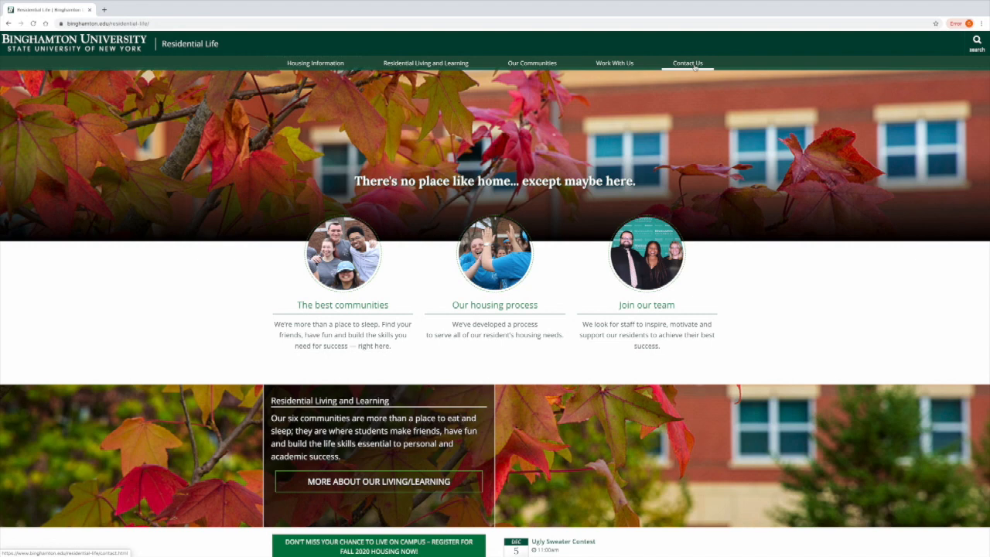
{"action": "mouse_move", "coordinate": [477, 158]}
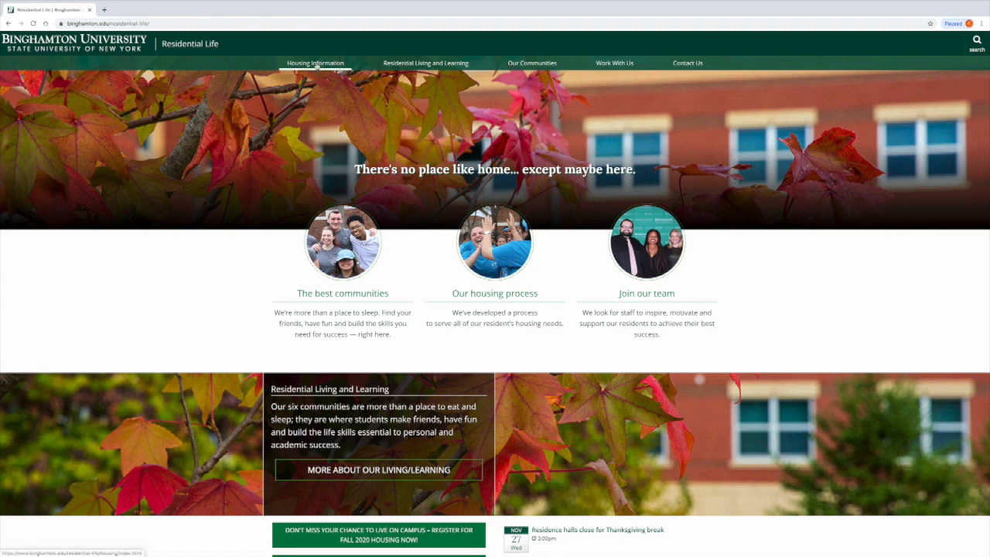
Step: Go from Housing Information to Our Communities and browse the six residential communities
{"action": "left_click", "coordinate": [315, 63]}
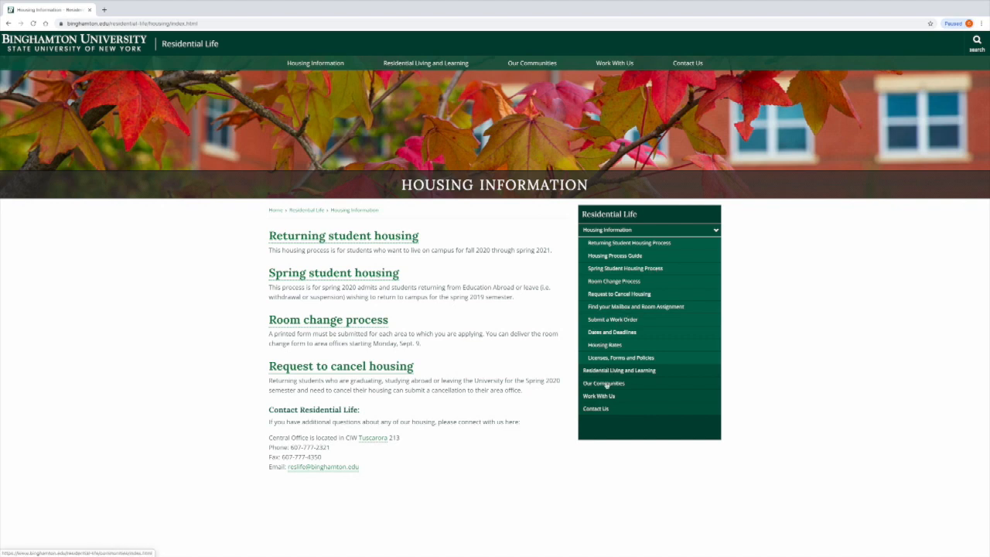
{"action": "left_click", "coordinate": [603, 383]}
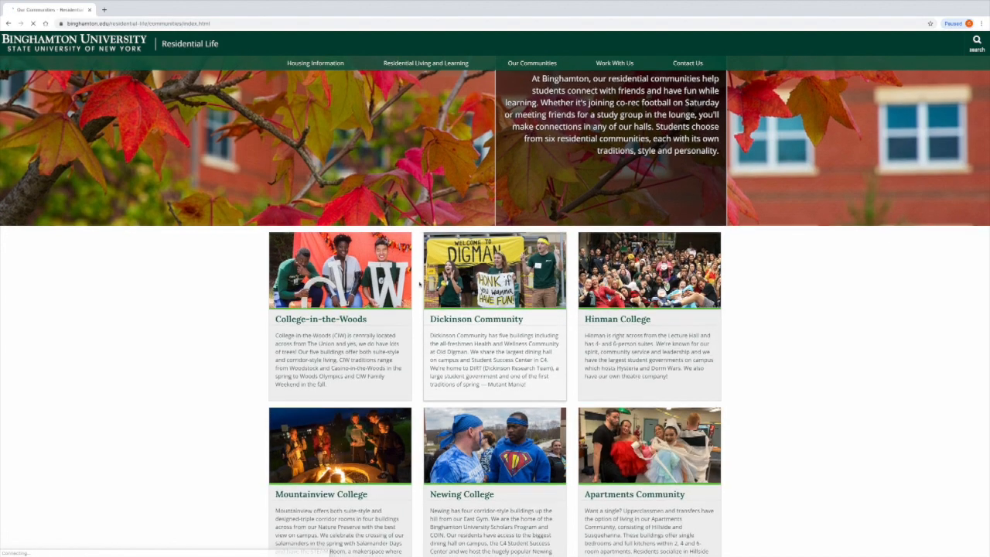
{"action": "scroll", "scroll_direction": "down", "scroll_amount": 3}
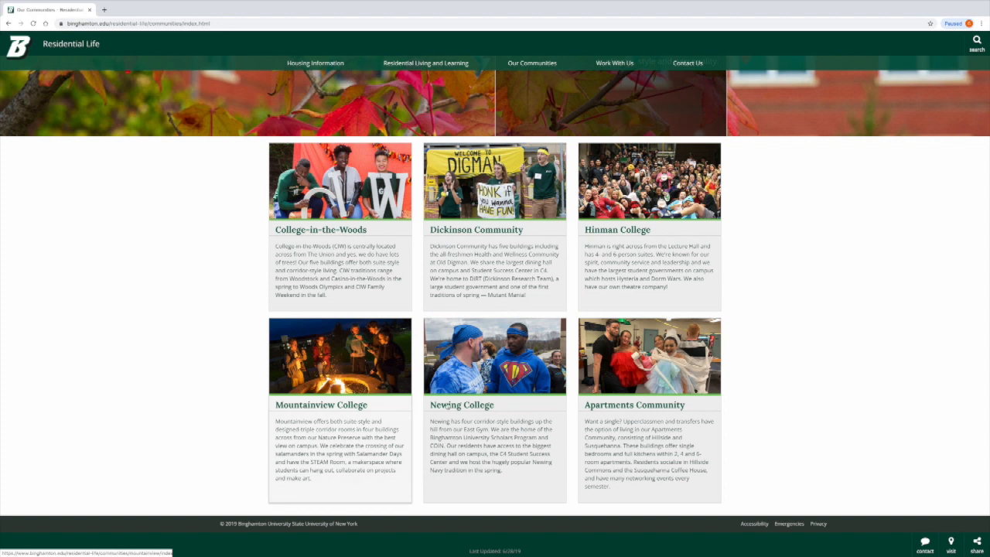
{"action": "mouse_move", "coordinate": [623, 409]}
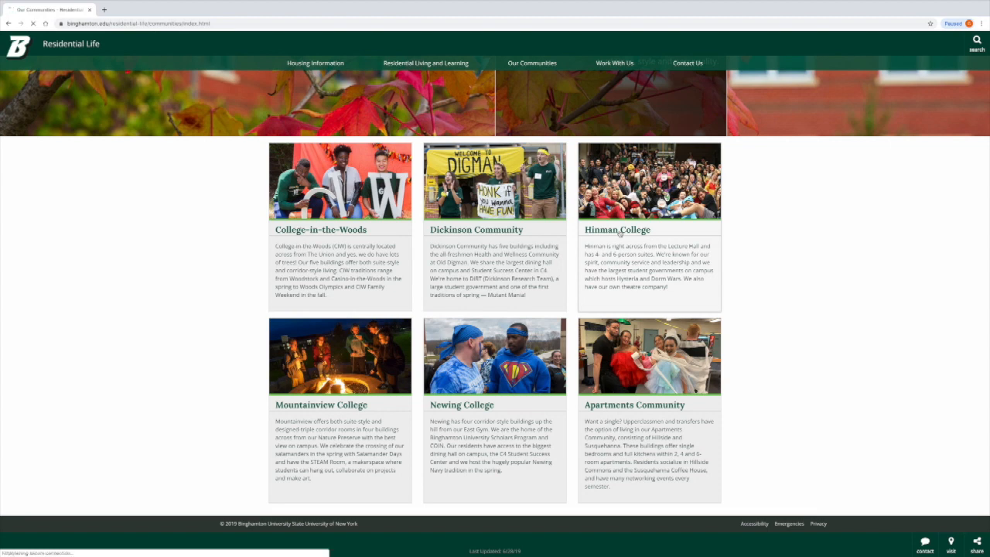
Step: Visit the Hinman College page and read through its Hinman Renovation plans
{"action": "left_click", "coordinate": [616, 229]}
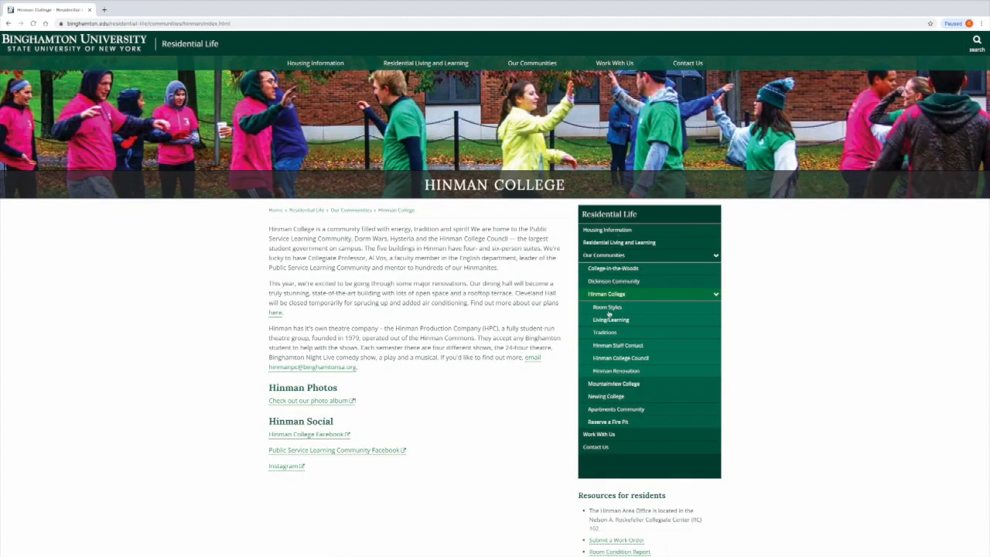
{"action": "mouse_move", "coordinate": [616, 371]}
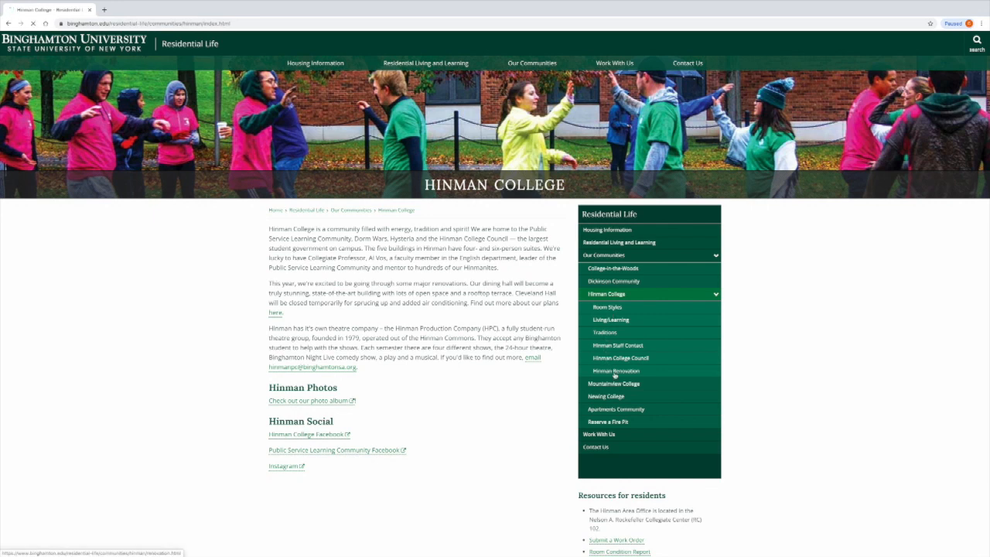
{"action": "left_click", "coordinate": [617, 371]}
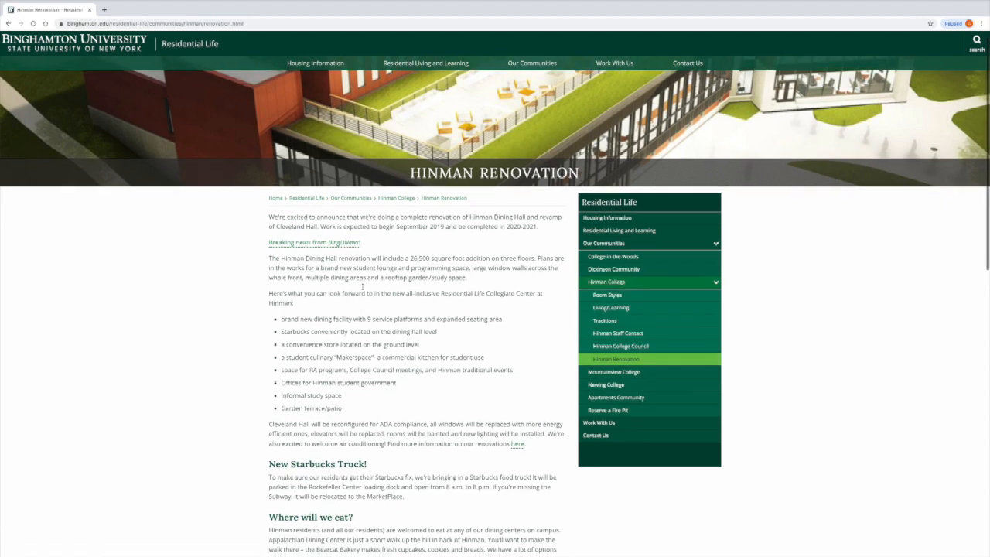
{"action": "scroll", "scroll_direction": "down", "scroll_amount": 3}
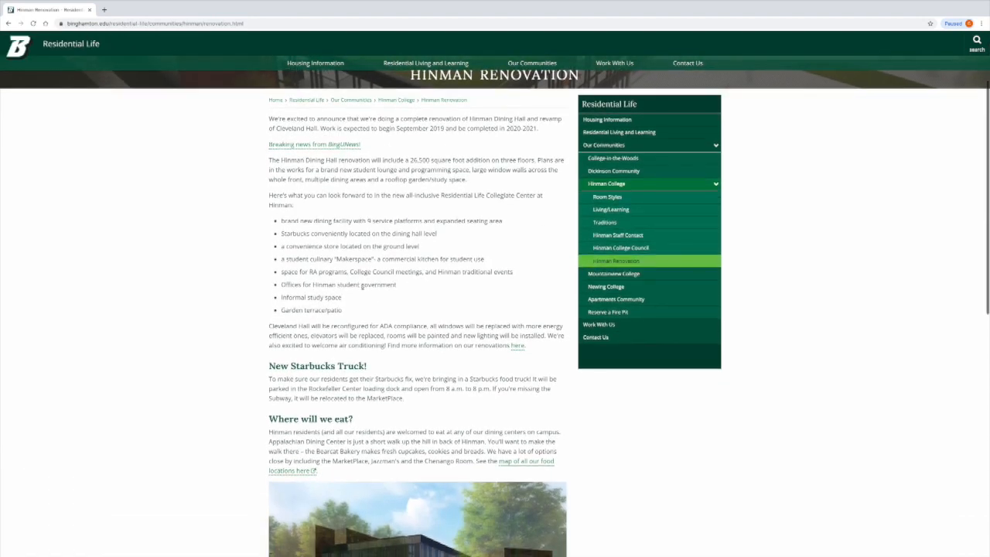
{"action": "scroll", "scroll_direction": "down", "scroll_amount": 3}
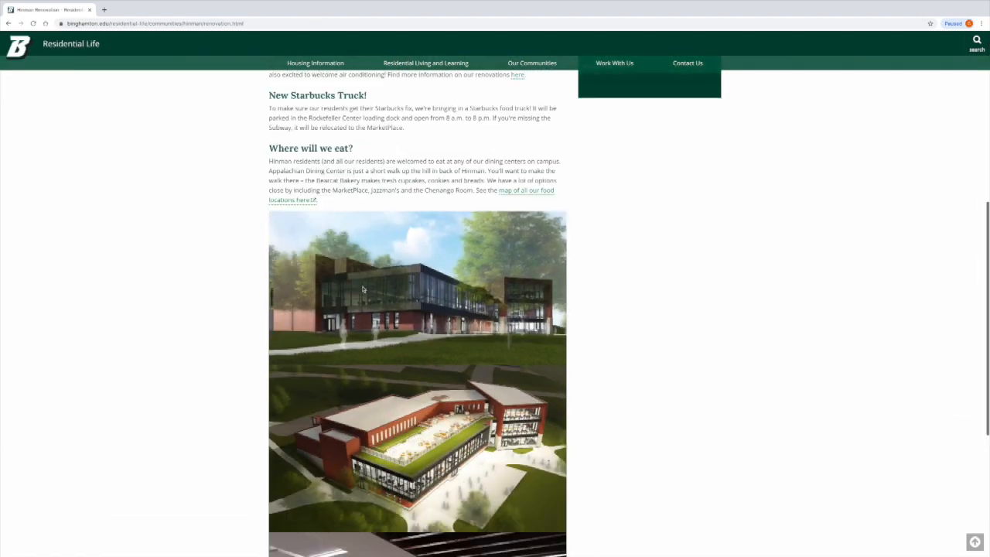
{"action": "scroll", "scroll_direction": "down", "scroll_amount": 3}
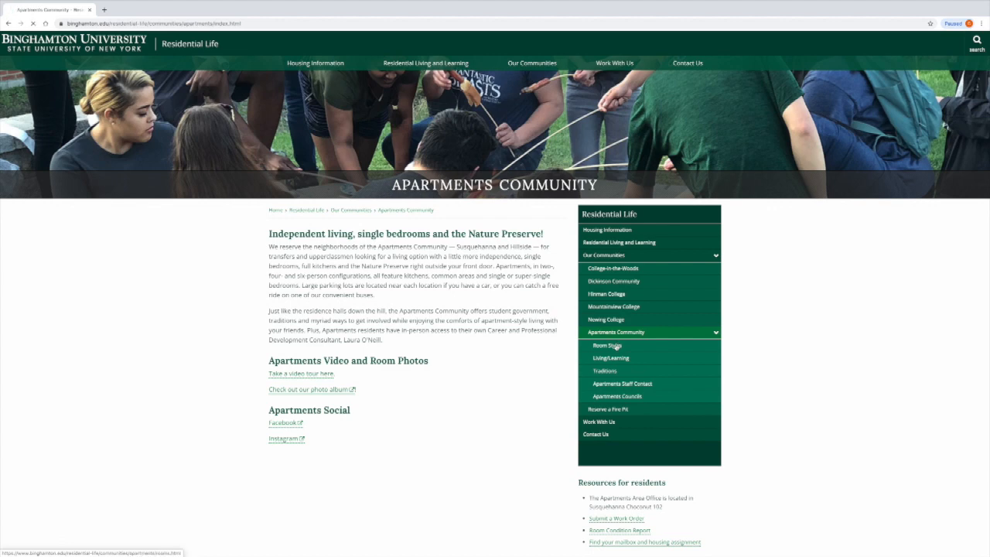
Step: Review Apartments Room Styles, including Hillside and Susquehanna measurements and floor plans
{"action": "left_click", "coordinate": [608, 345]}
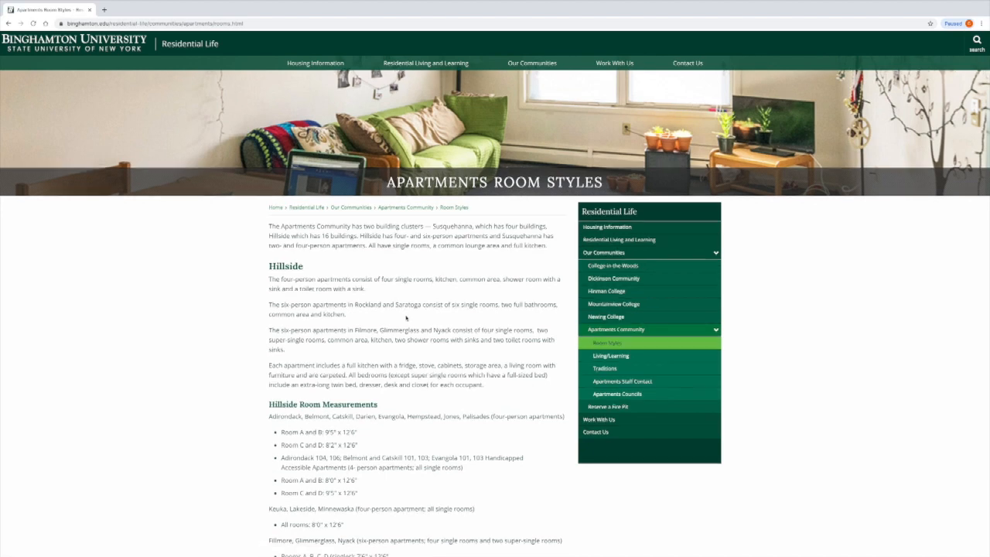
{"action": "scroll", "scroll_direction": "down", "scroll_amount": 3}
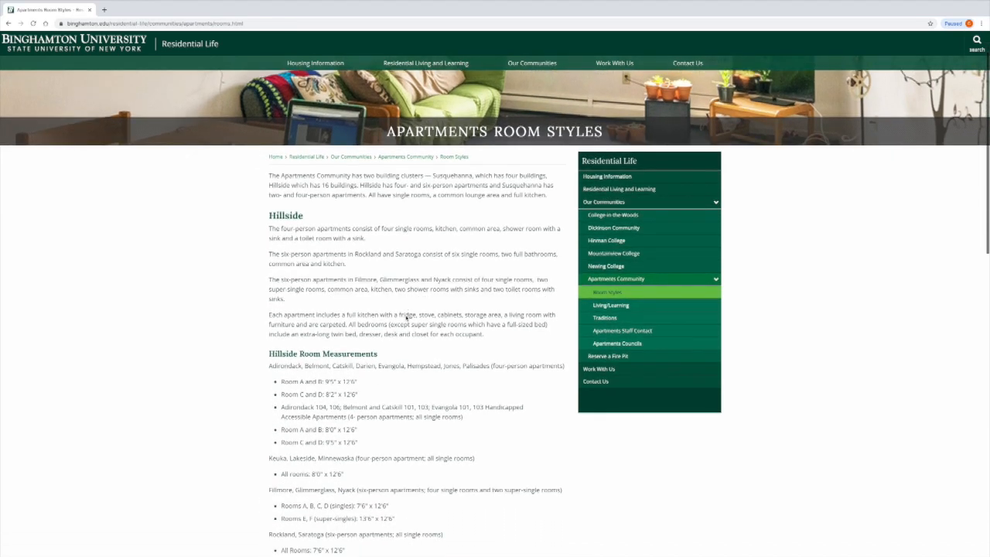
{"action": "scroll", "scroll_direction": "down", "scroll_amount": 3}
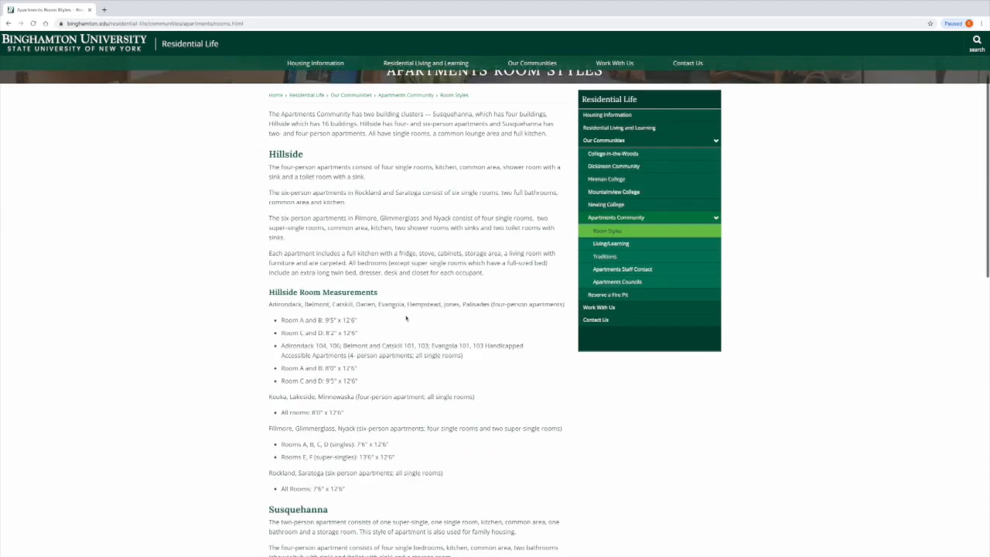
{"action": "scroll", "scroll_direction": "down", "scroll_amount": 3}
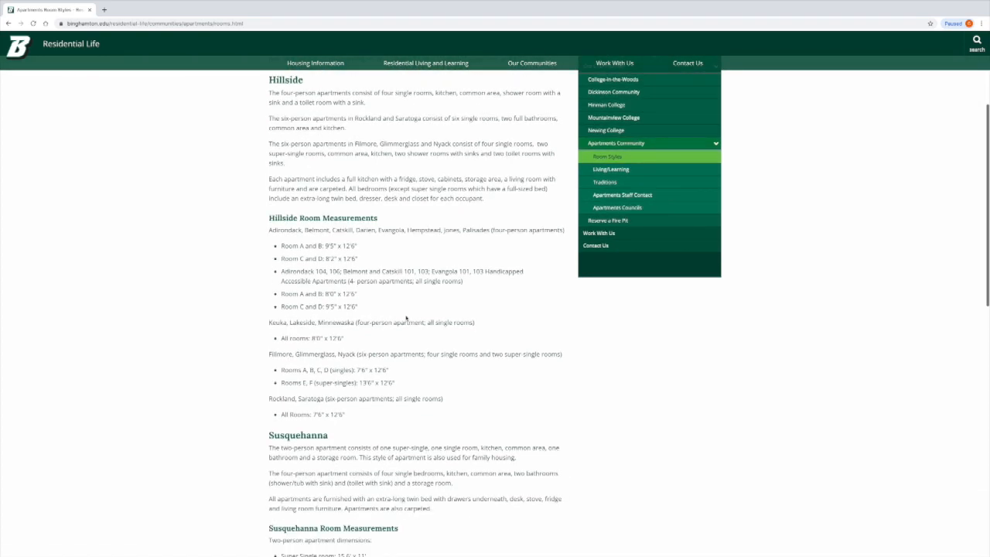
{"action": "scroll", "scroll_direction": "down", "scroll_amount": 3}
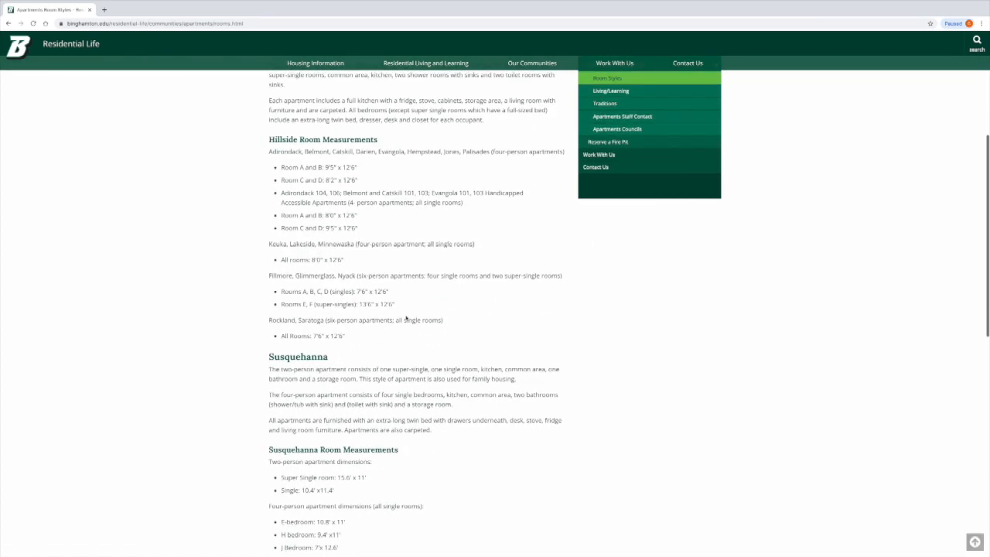
{"action": "scroll", "scroll_direction": "down", "scroll_amount": 3}
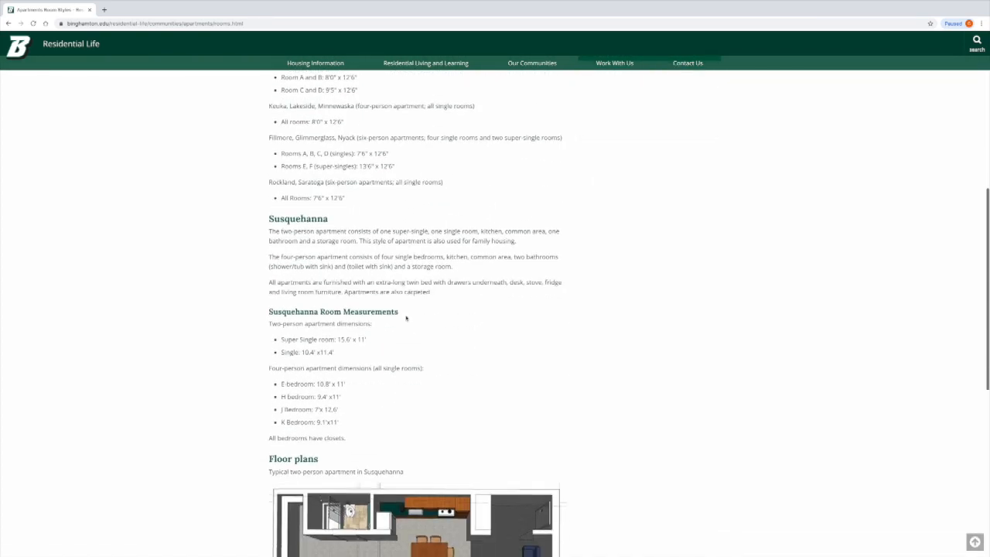
{"action": "scroll", "scroll_direction": "down", "scroll_amount": 3}
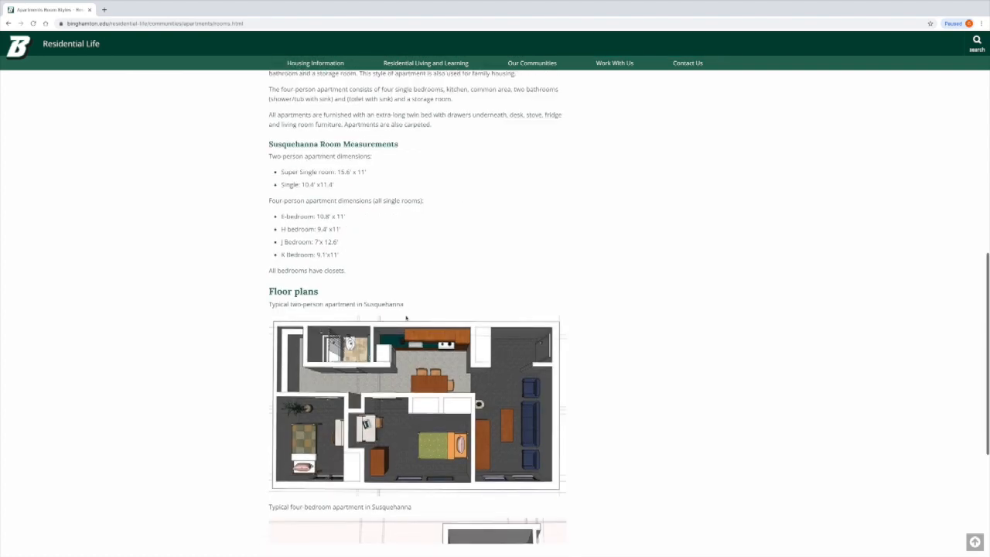
{"action": "scroll", "scroll_direction": "down", "scroll_amount": 3}
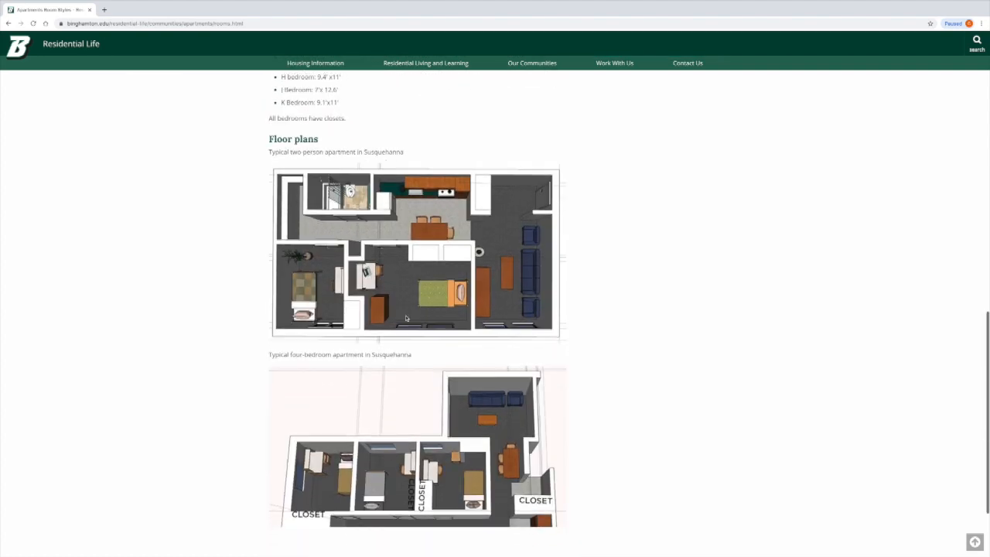
{"action": "scroll", "scroll_direction": "down", "scroll_amount": 3}
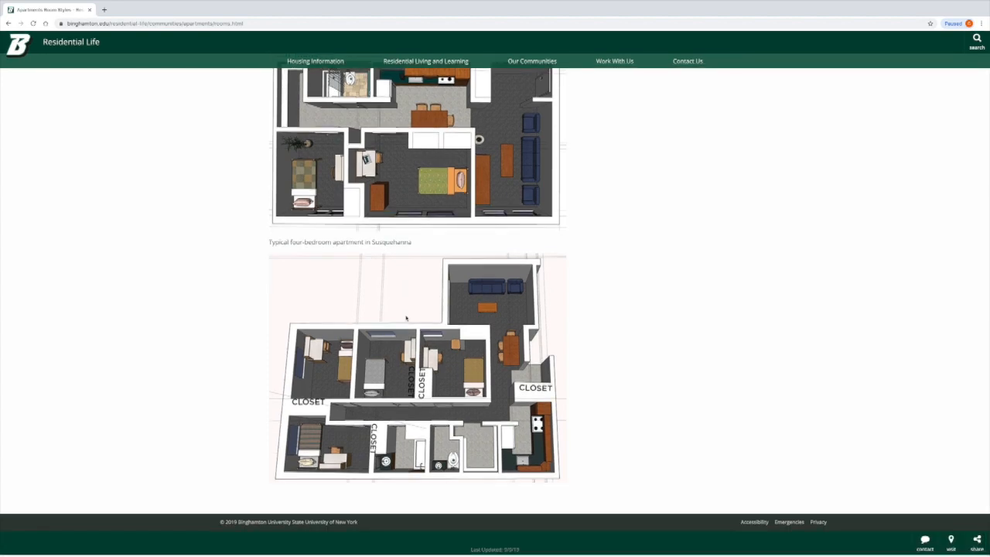
{"action": "scroll", "scroll_direction": "down", "scroll_amount": 3}
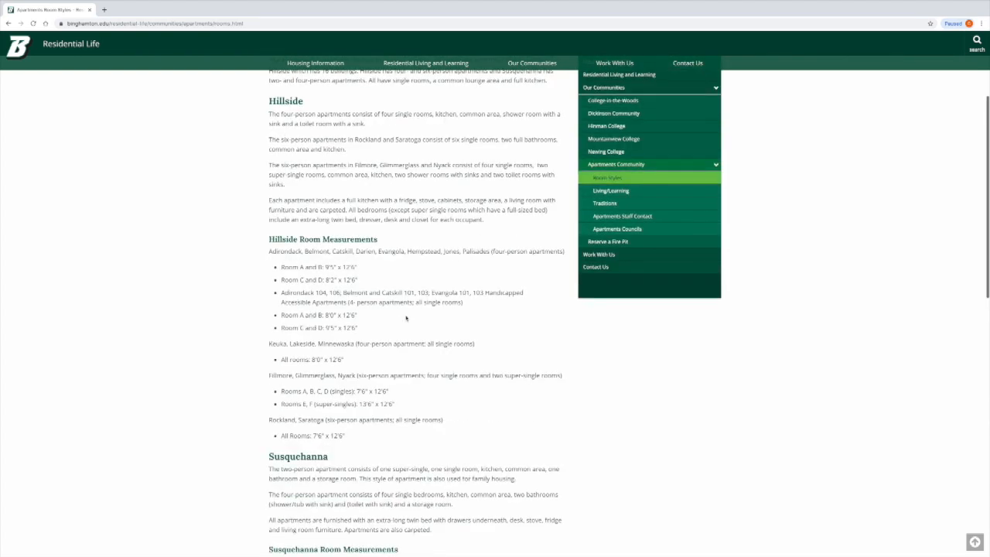
{"action": "scroll", "scroll_direction": "up", "scroll_amount": 3}
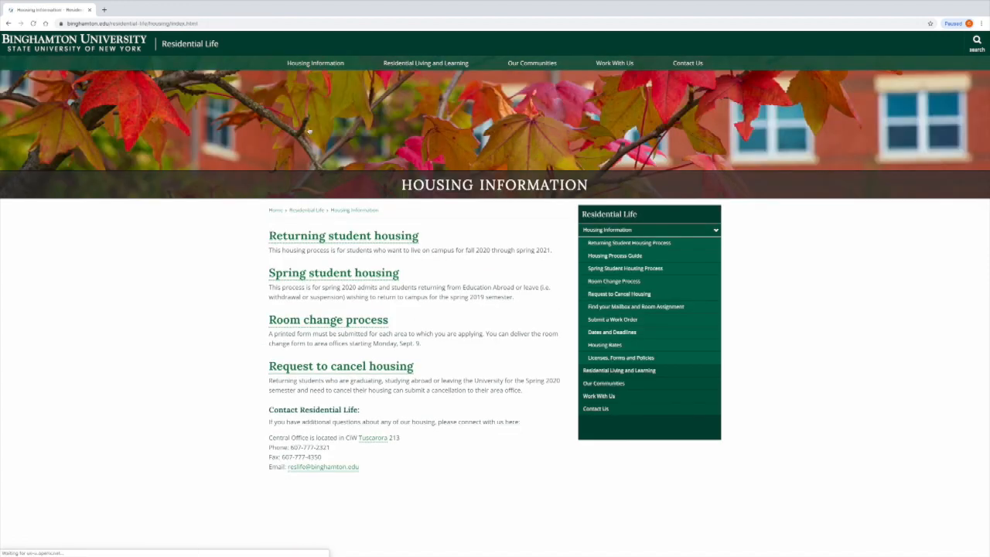
{"action": "mouse_move", "coordinate": [338, 276]}
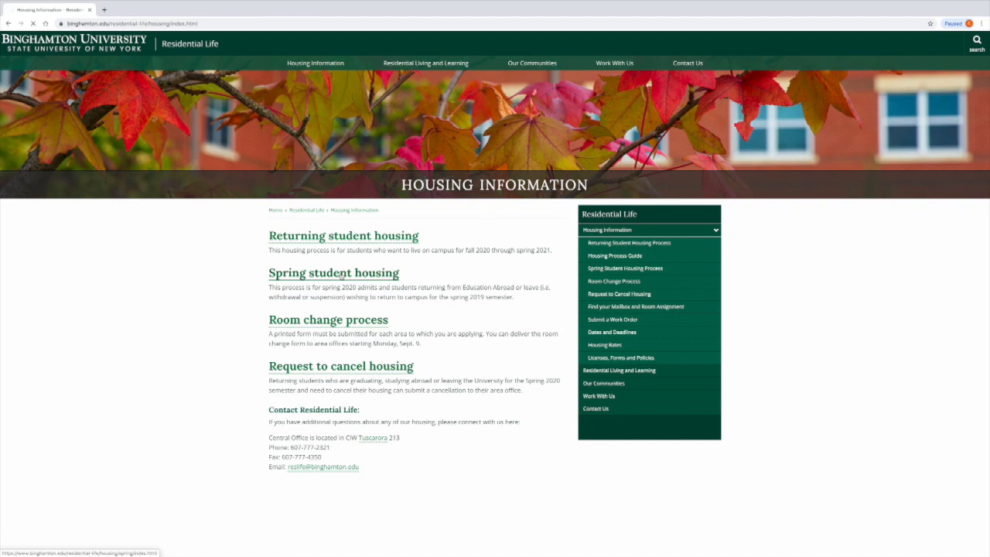
Step: Open Spring Student Housing and follow its registration link to the Housing Portal
{"action": "left_click", "coordinate": [333, 272]}
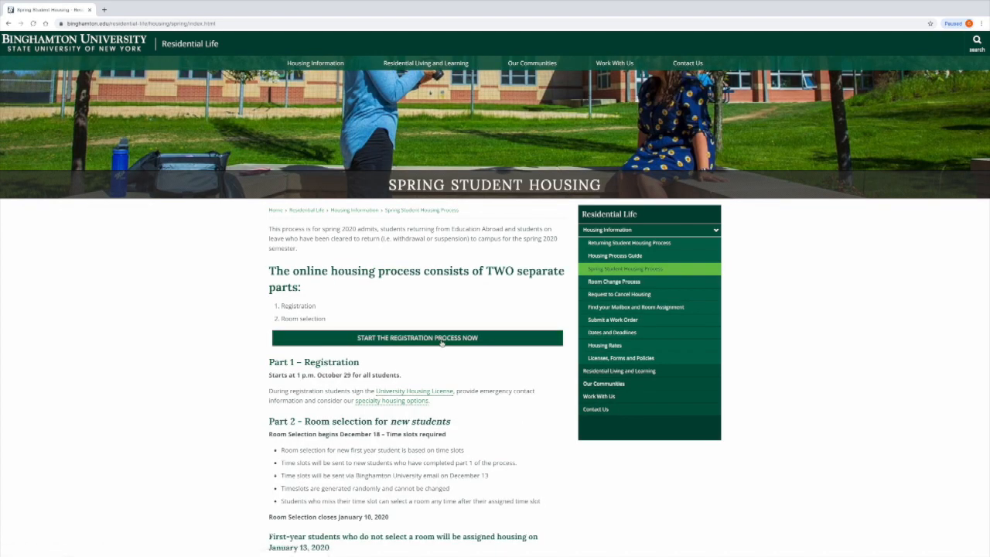
{"action": "left_click", "coordinate": [417, 338]}
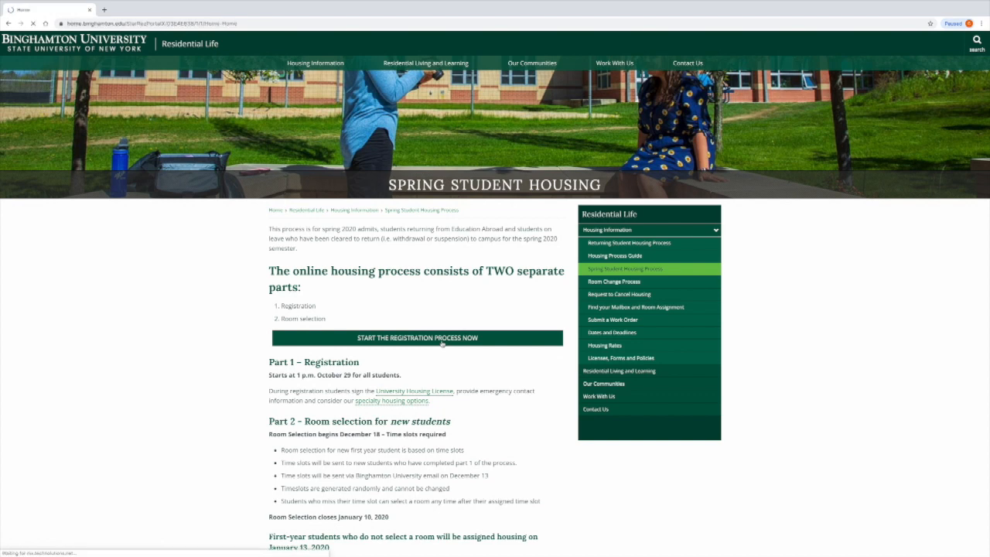
{"action": "left_click", "coordinate": [417, 338]}
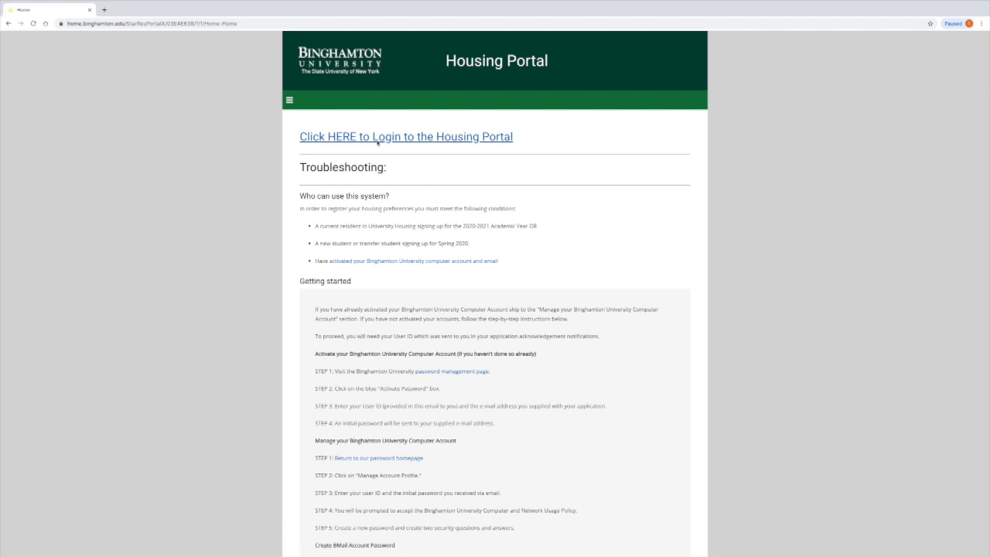
Step: Log in to the Housing Portal with PODS credentials via Central Authentication Service
{"action": "left_click", "coordinate": [405, 136]}
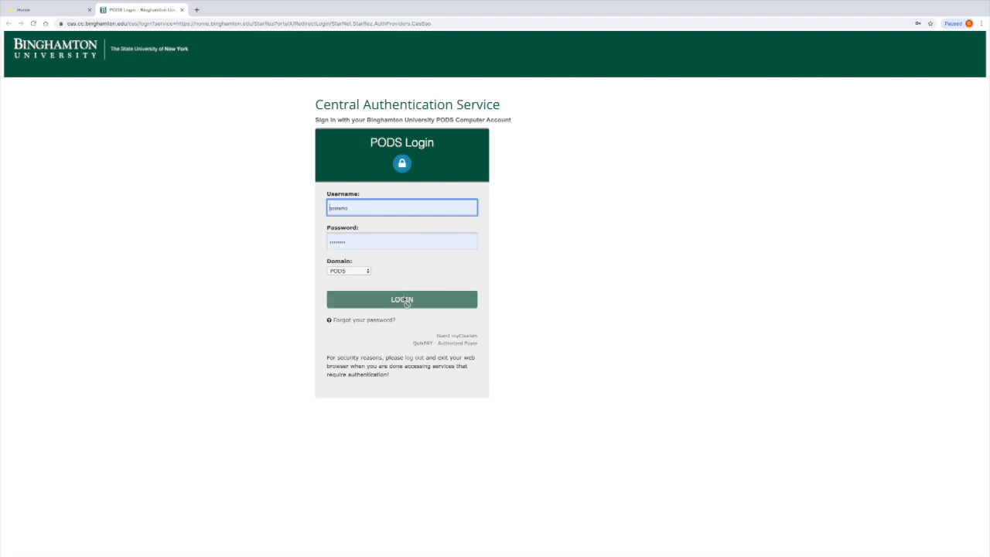
{"action": "left_click", "coordinate": [401, 300]}
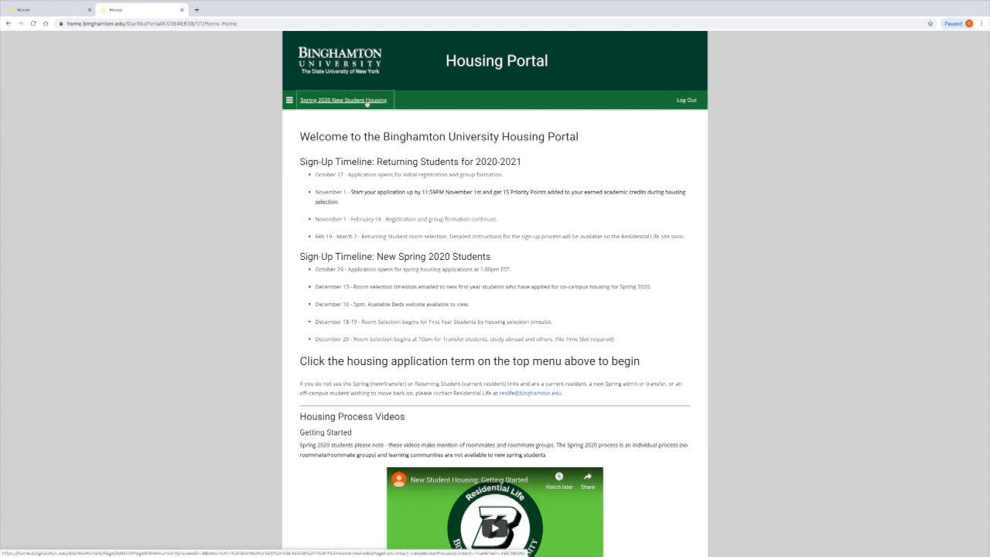
Step: Open Spring 2020 New Student Housing, read the license, sign with BNumber, and save
{"action": "left_click", "coordinate": [343, 99]}
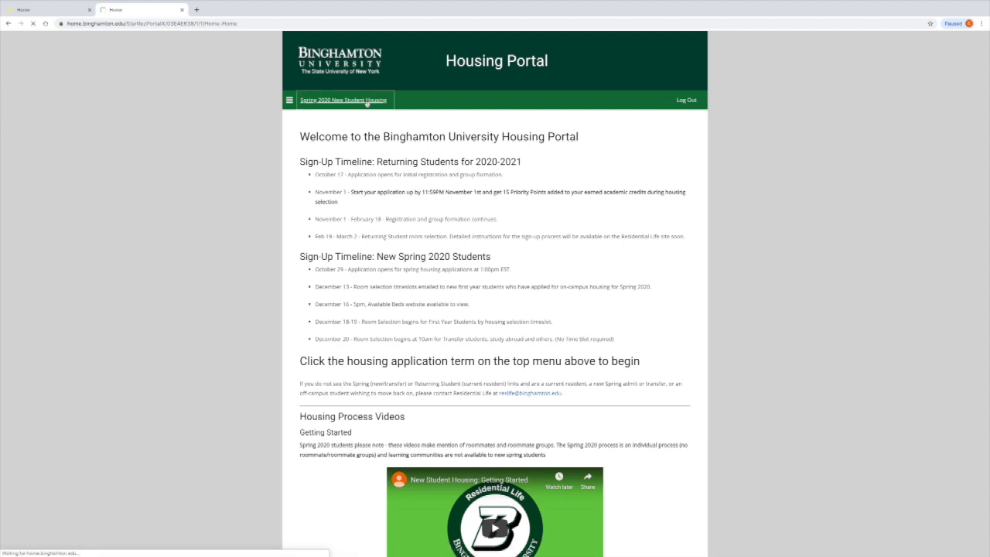
{"action": "left_click", "coordinate": [342, 100]}
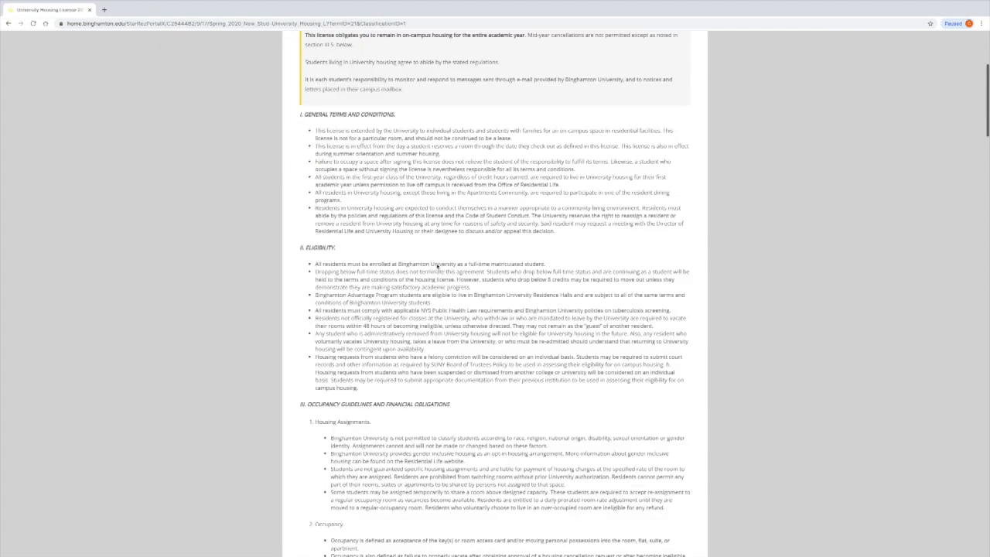
{"action": "scroll", "scroll_direction": "down", "scroll_amount": 3}
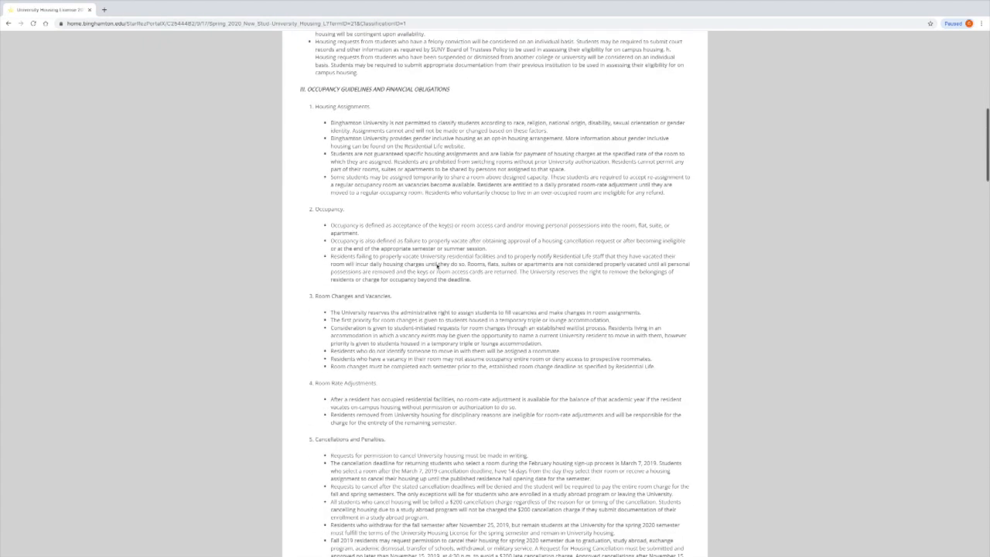
{"action": "scroll", "scroll_direction": "down", "scroll_amount": 3}
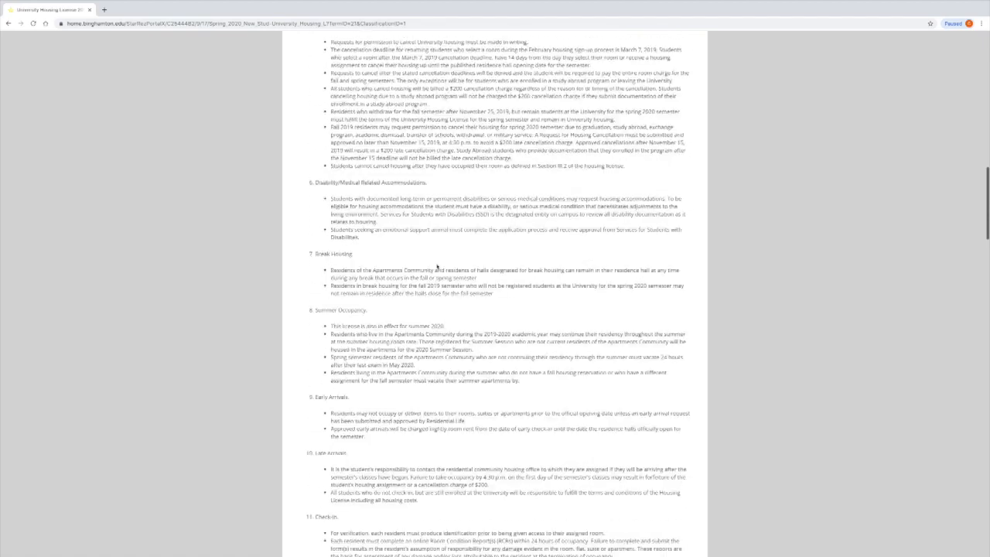
{"action": "scroll", "scroll_direction": "down", "scroll_amount": 3}
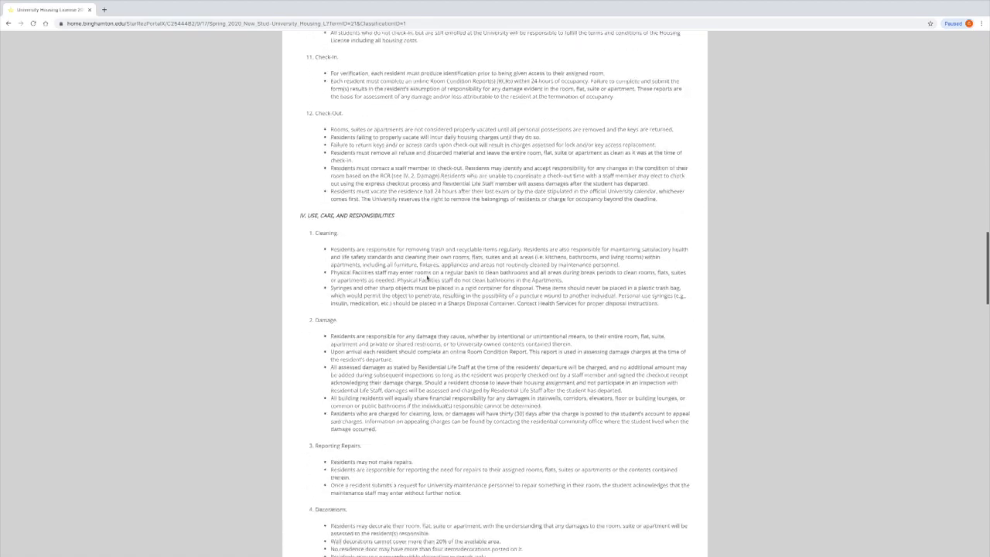
{"action": "scroll", "scroll_direction": "down", "scroll_amount": 3}
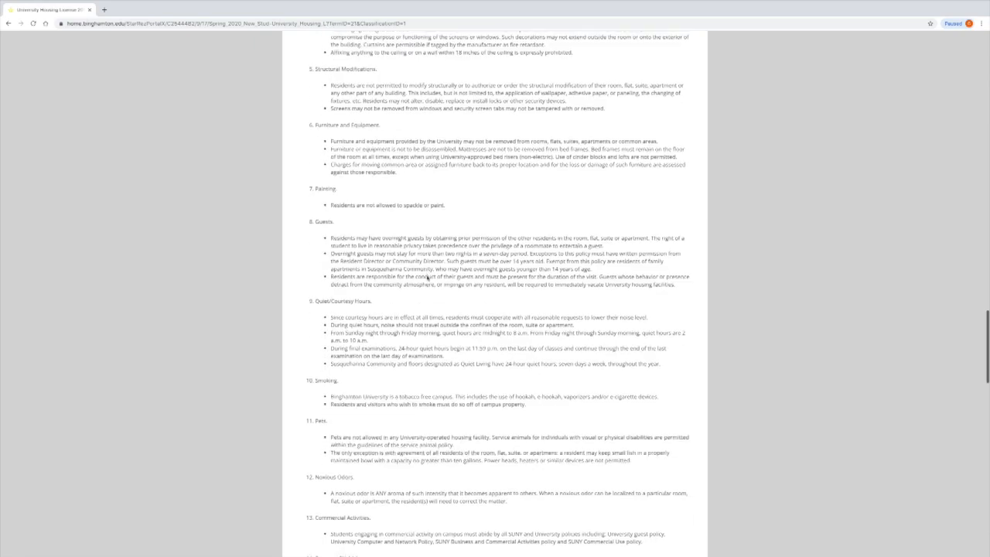
{"action": "scroll", "scroll_direction": "down", "scroll_amount": 3}
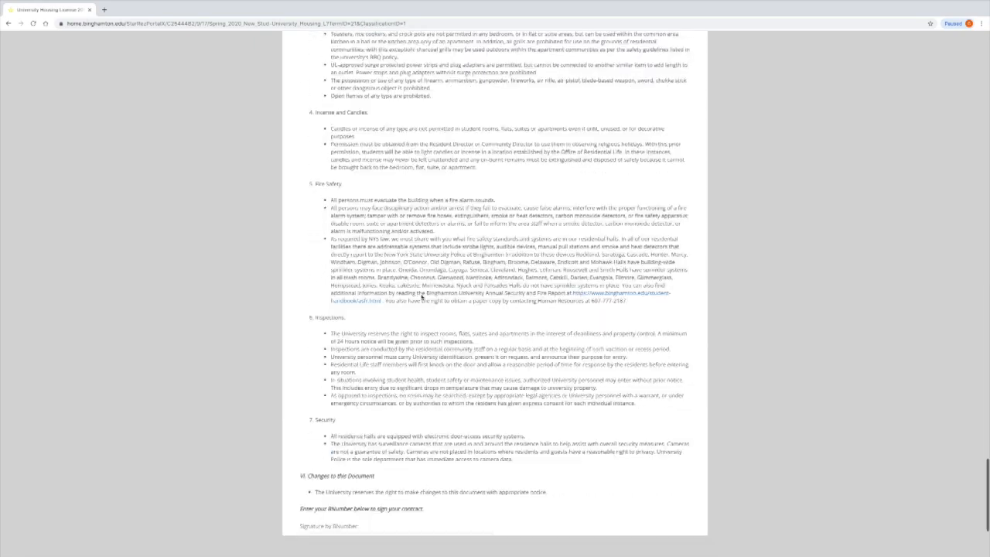
{"action": "scroll", "scroll_direction": "down", "scroll_amount": 3}
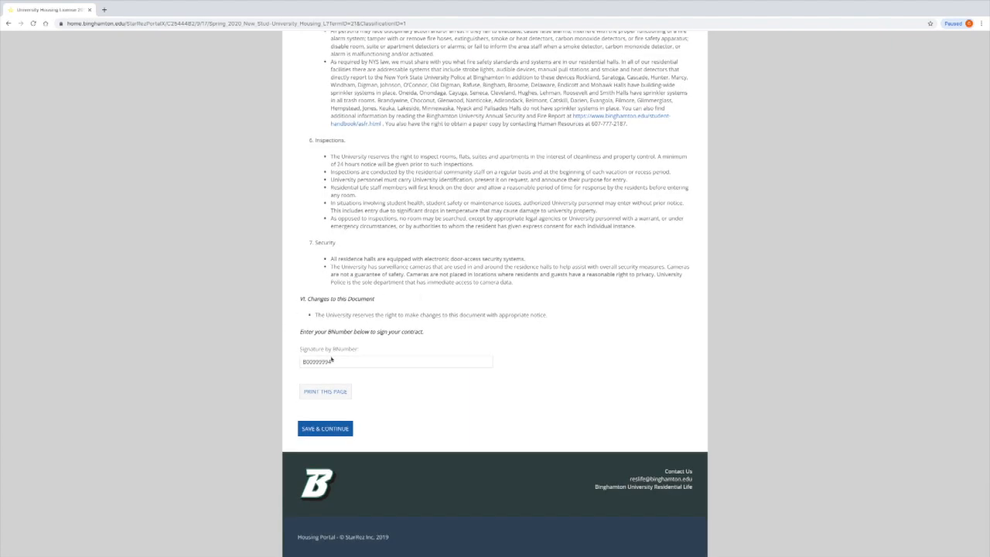
{"action": "left_click", "coordinate": [324, 428]}
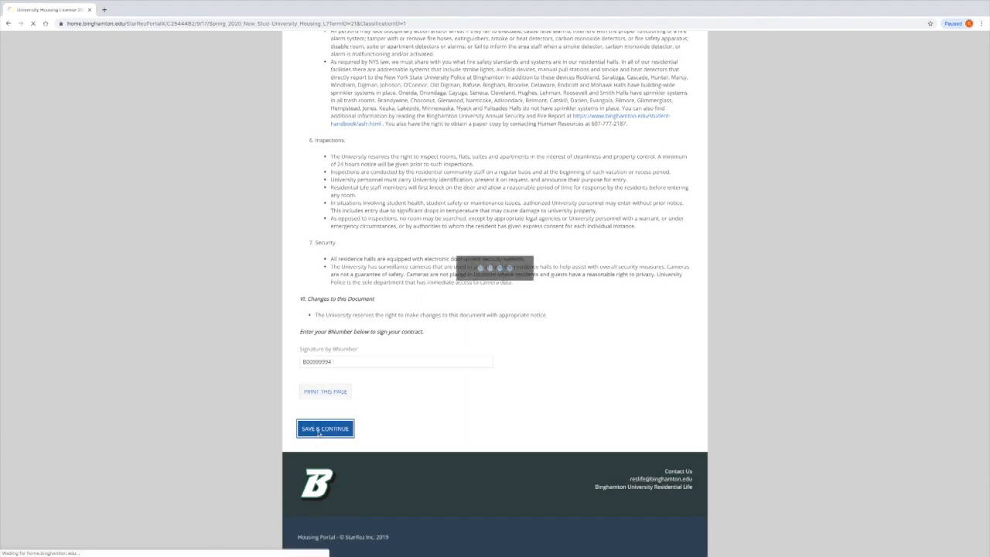
{"action": "left_click", "coordinate": [324, 427]}
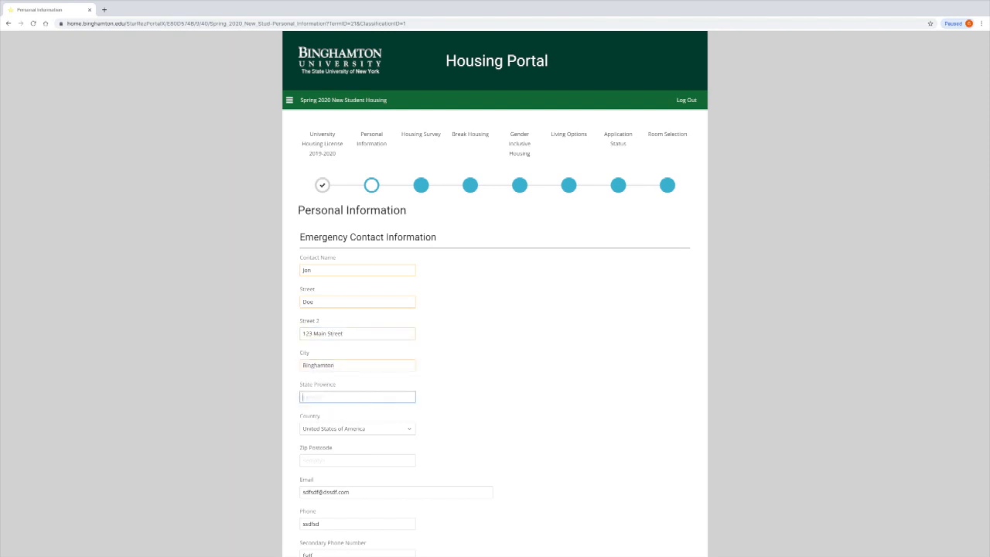
Step: Enter 13903 and 55555 in the emergency contact fields and save Personal Information
{"action": "type", "text": "13903"}
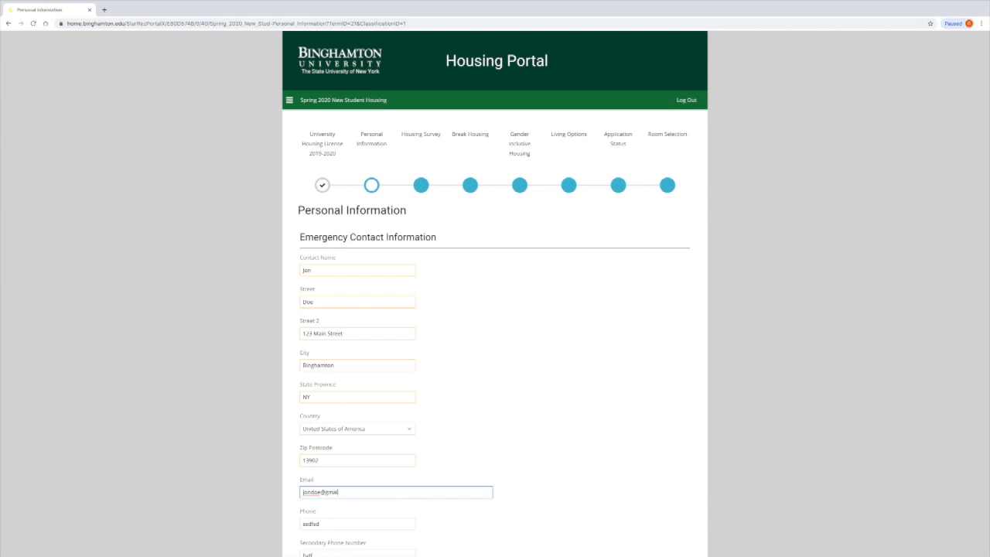
{"action": "type", "text": "55555"}
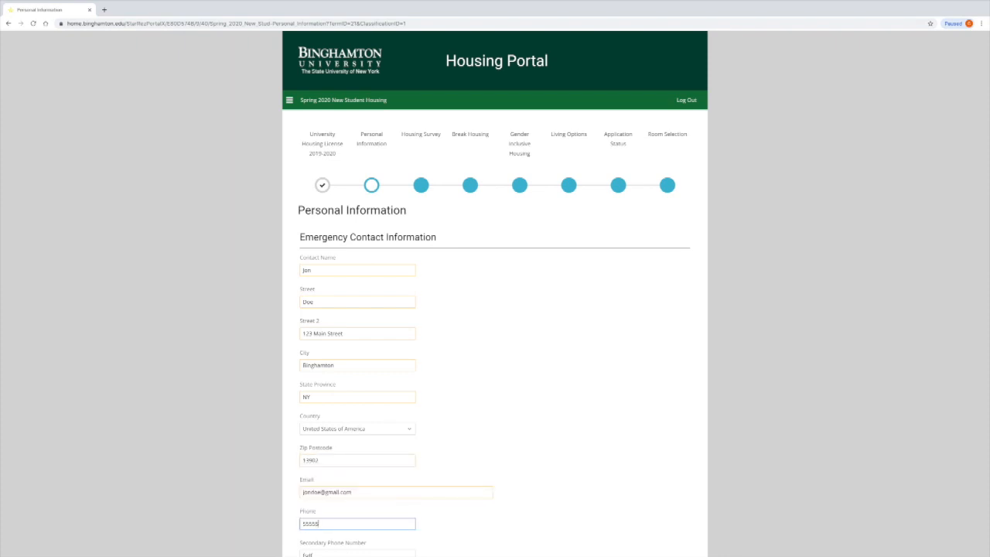
{"action": "scroll", "scroll_direction": "down", "scroll_amount": 3}
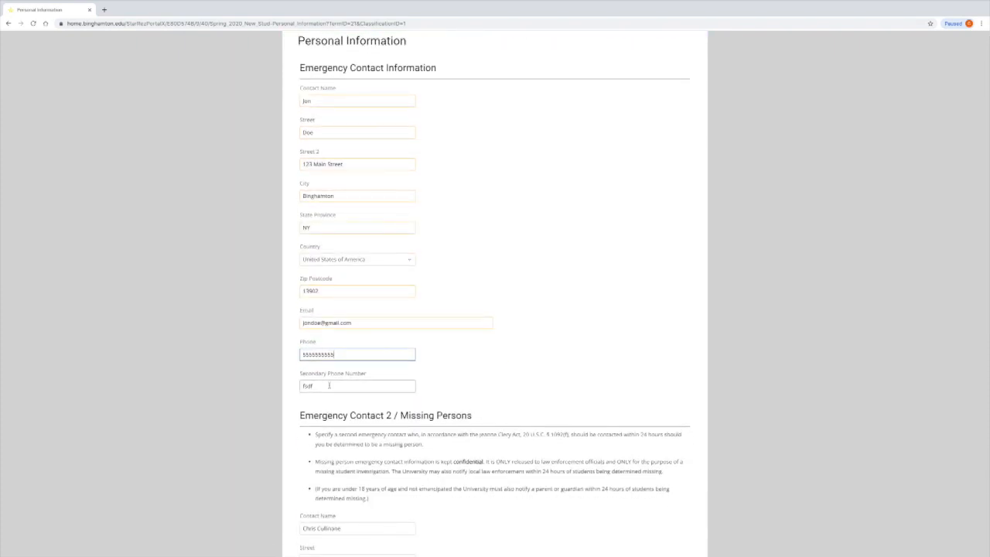
{"action": "scroll", "scroll_direction": "down", "scroll_amount": 3}
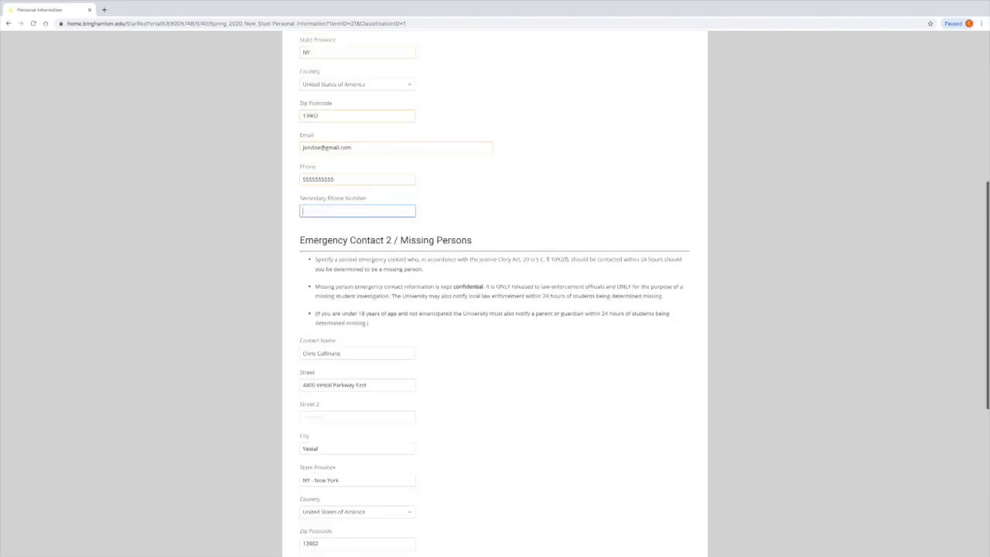
{"action": "scroll", "scroll_direction": "down", "scroll_amount": 3}
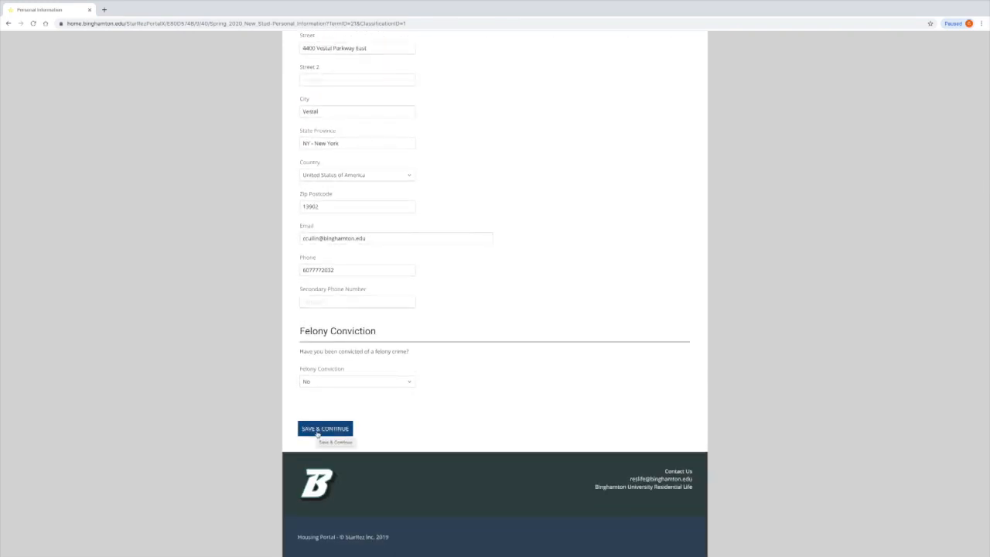
{"action": "left_click", "coordinate": [325, 428]}
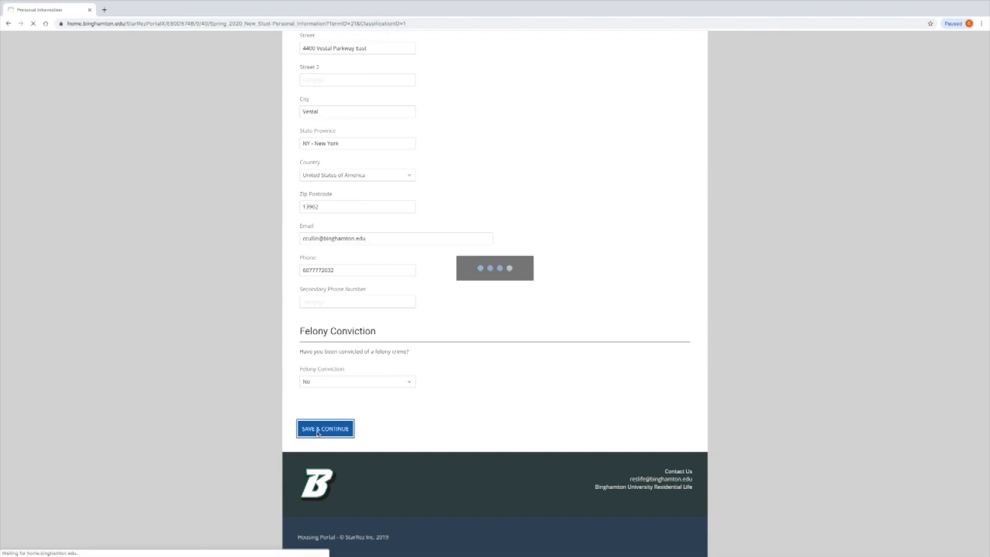
{"action": "left_click", "coordinate": [324, 428]}
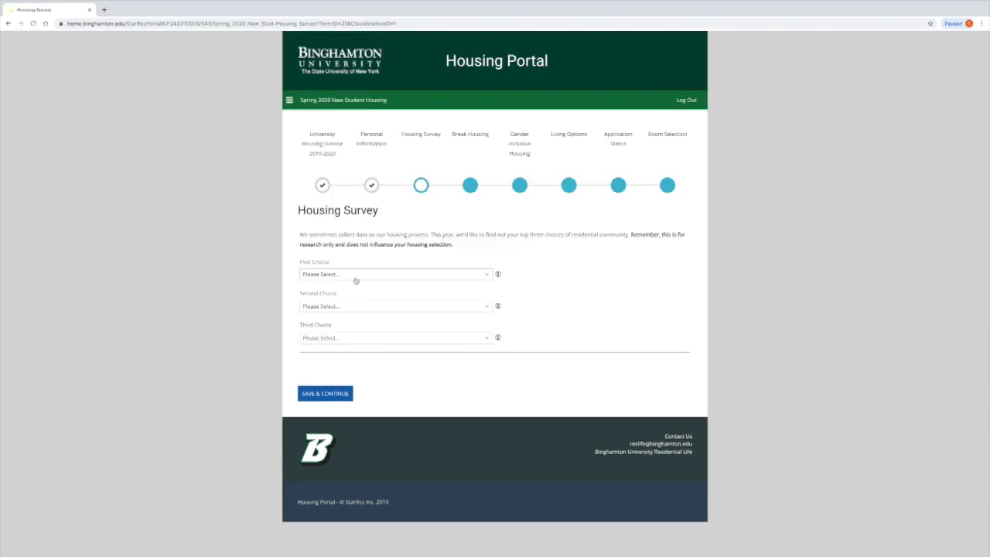
Step: Rank College-in-the-Woods, Hinman College and Newing College as first, second, third choices, and save
{"action": "left_click", "coordinate": [395, 273]}
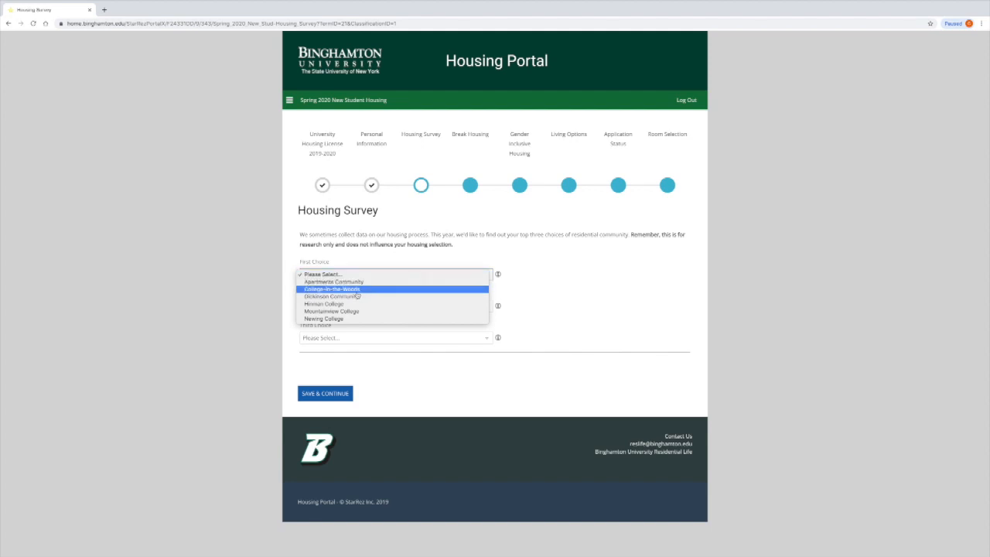
{"action": "left_click", "coordinate": [331, 288]}
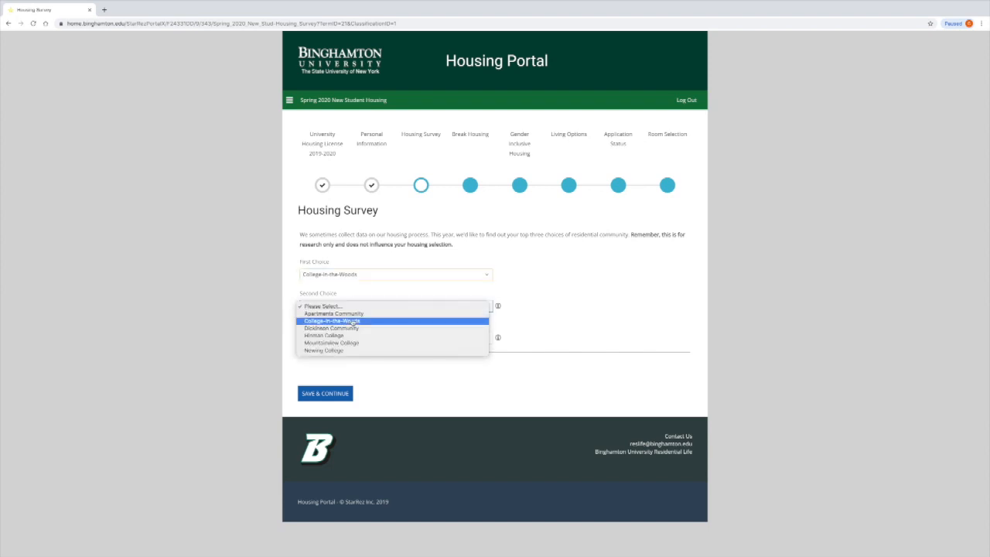
{"action": "left_click", "coordinate": [323, 336]}
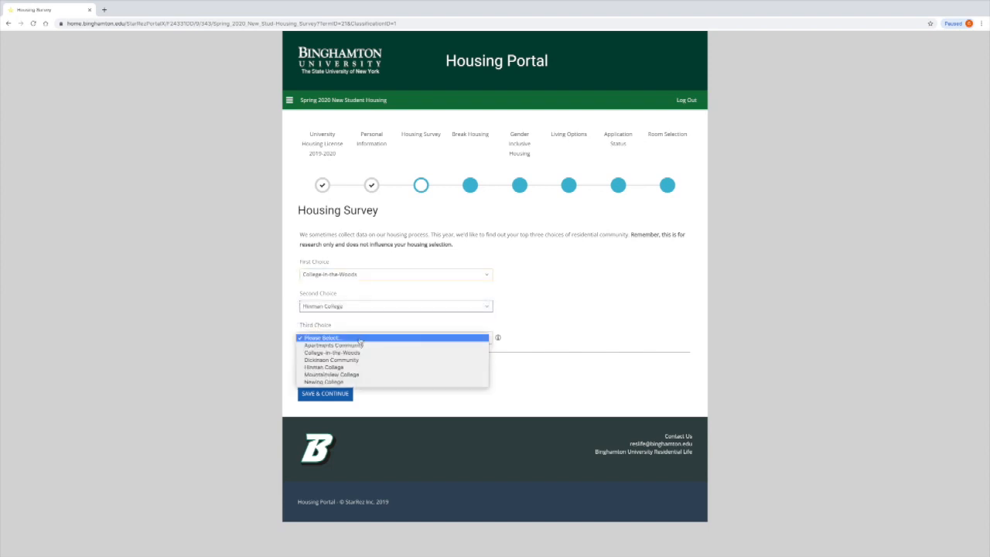
{"action": "left_click", "coordinate": [324, 381]}
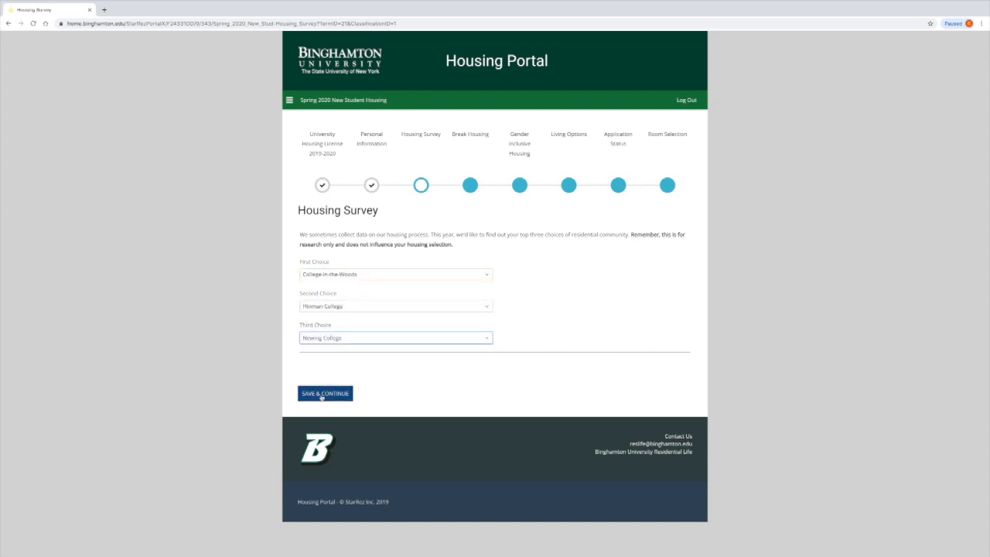
{"action": "left_click", "coordinate": [325, 393]}
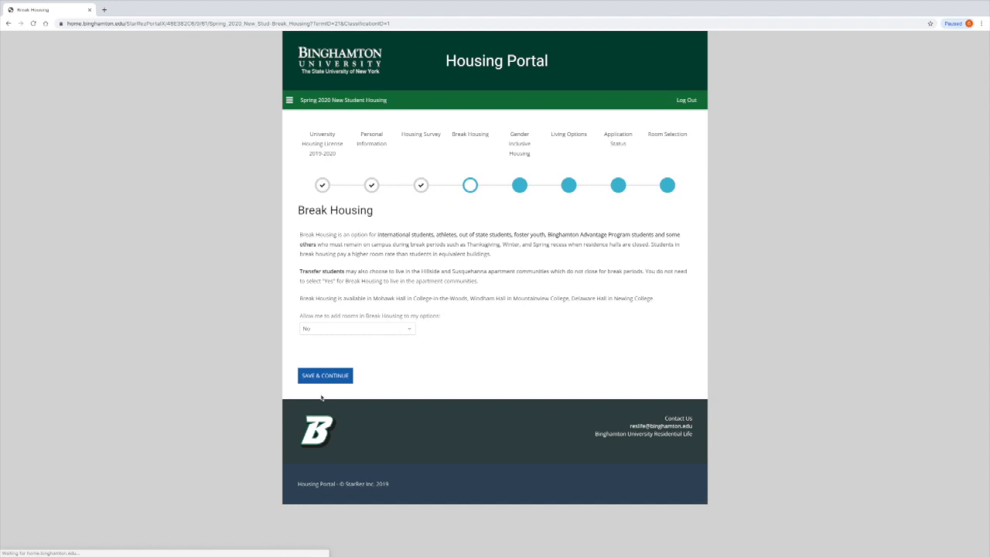
{"action": "mouse_move", "coordinate": [223, 236]}
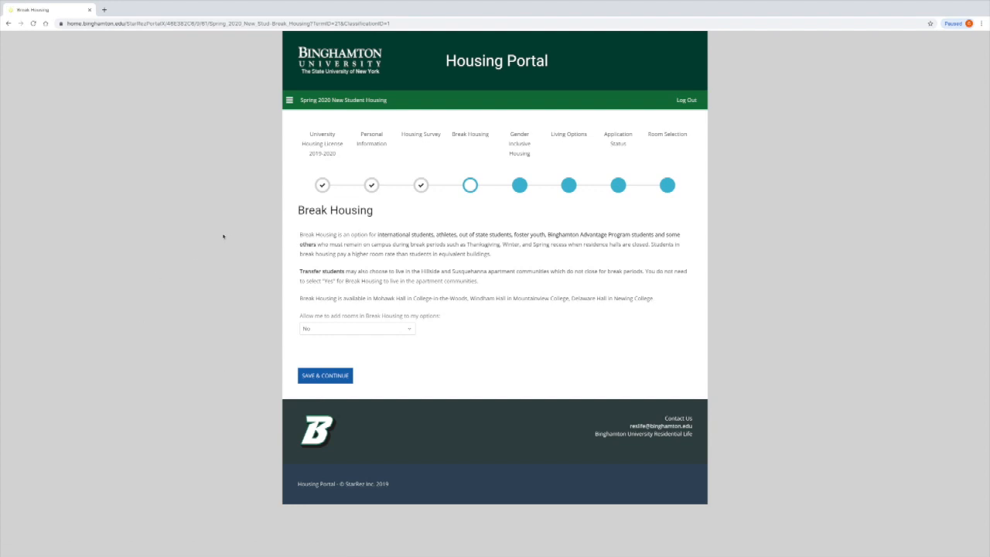
{"action": "mouse_move", "coordinate": [216, 207]}
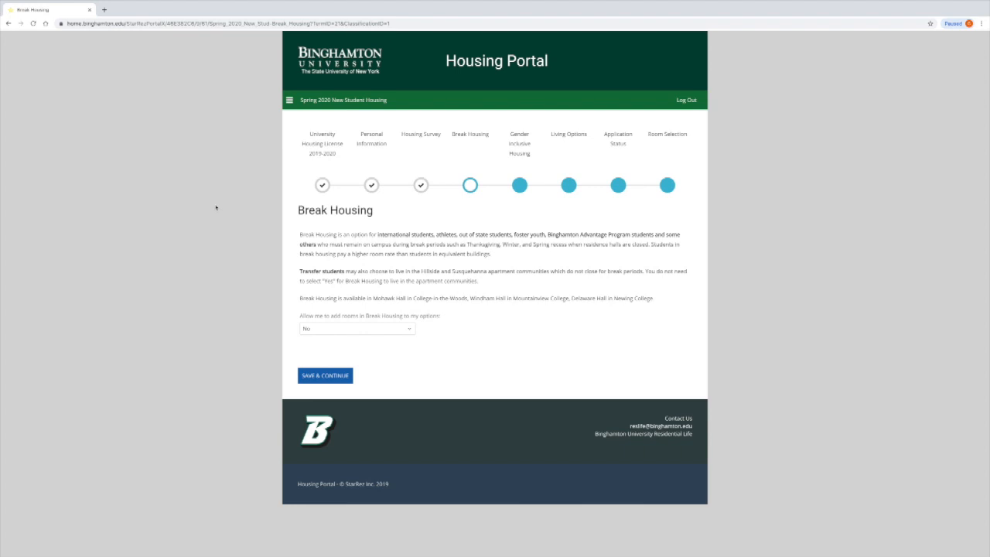
{"action": "mouse_move", "coordinate": [296, 278]}
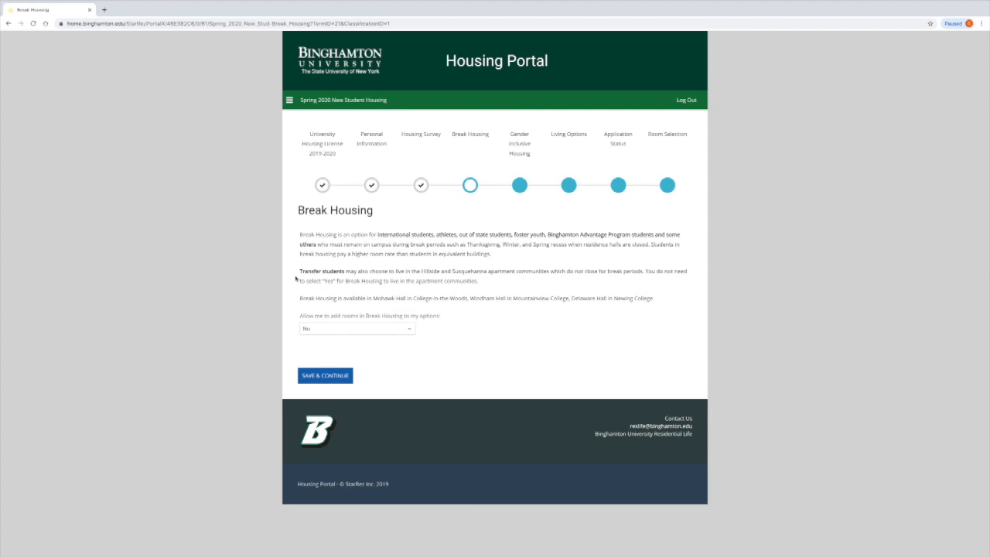
Step: Opt in to Break Housing by choosing Yes, then save the answer
{"action": "left_click", "coordinate": [356, 328]}
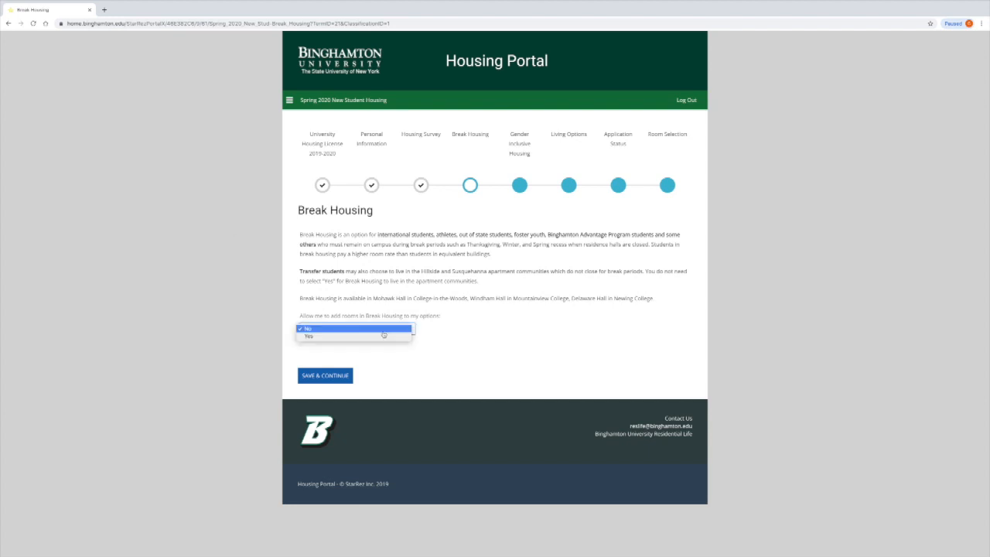
{"action": "left_click", "coordinate": [308, 337]}
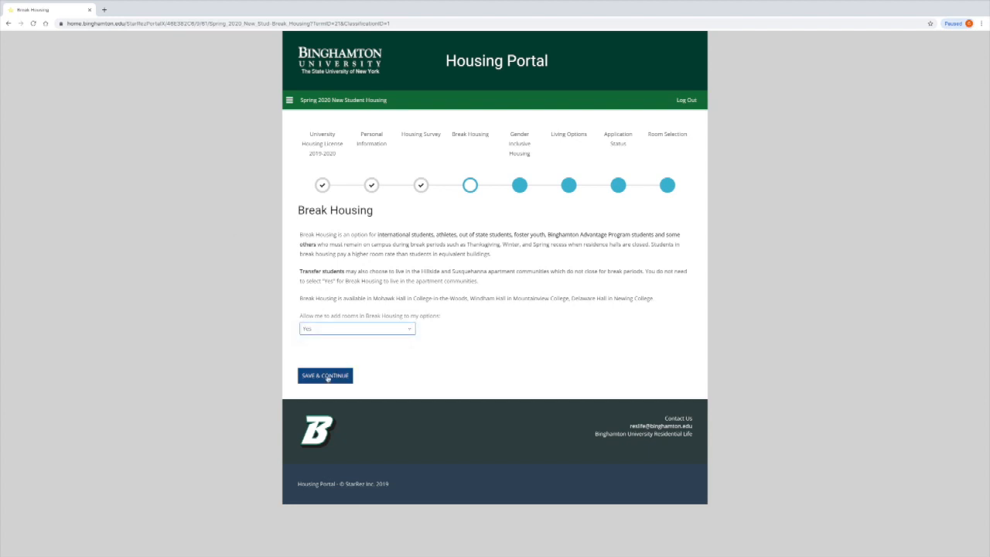
{"action": "left_click", "coordinate": [325, 375]}
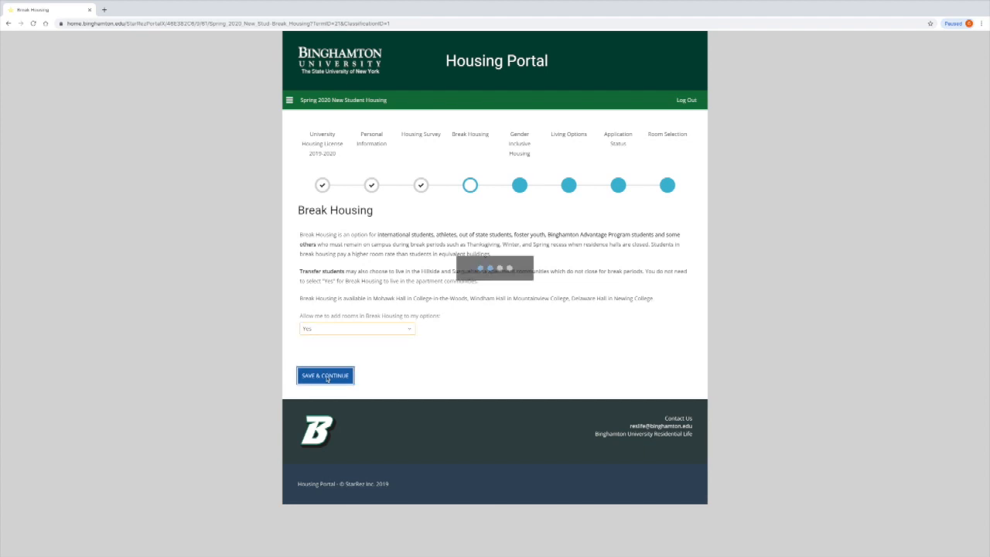
{"action": "left_click", "coordinate": [325, 375]}
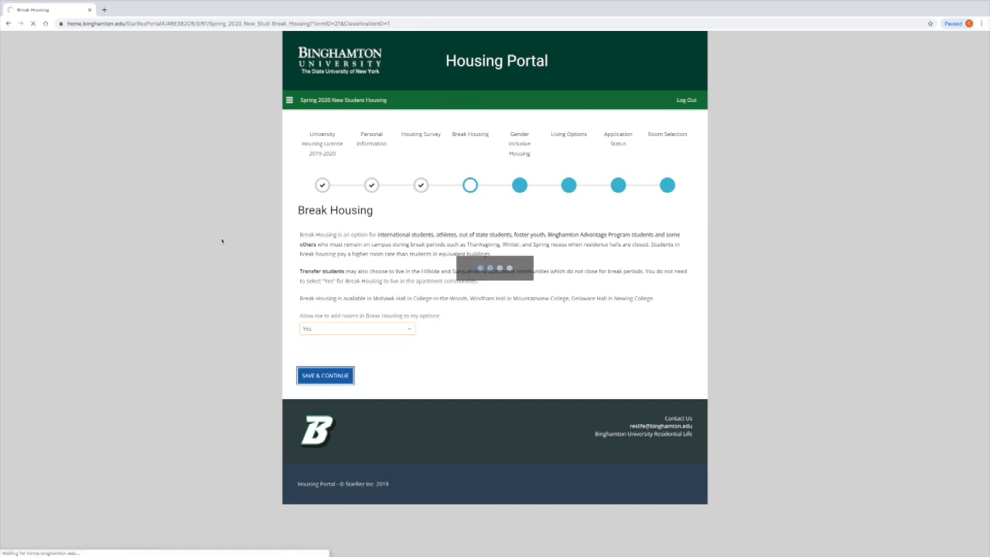
{"action": "left_click", "coordinate": [325, 375]}
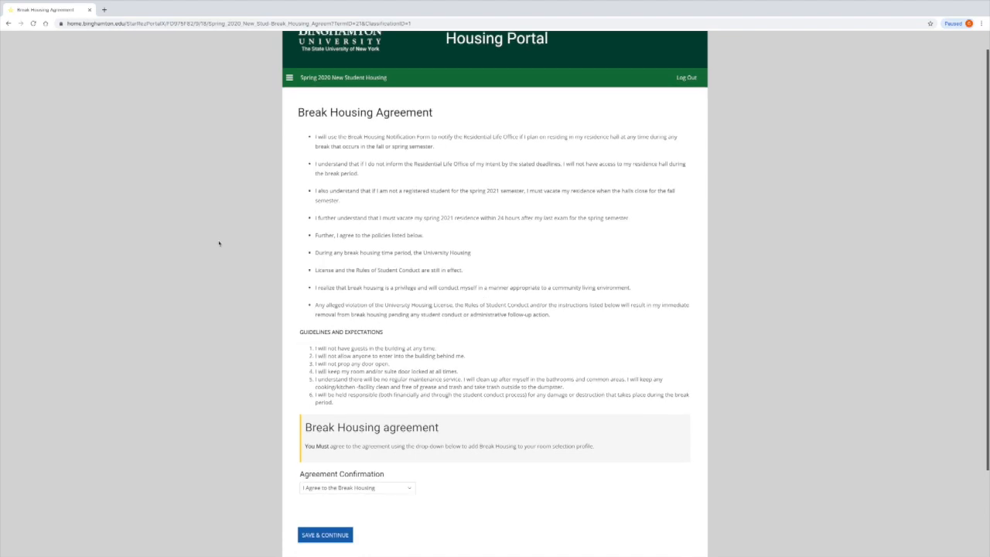
Step: Keep 'I Agree to the Break Housing' selected and save the agreement
{"action": "scroll", "scroll_direction": "down", "scroll_amount": 3}
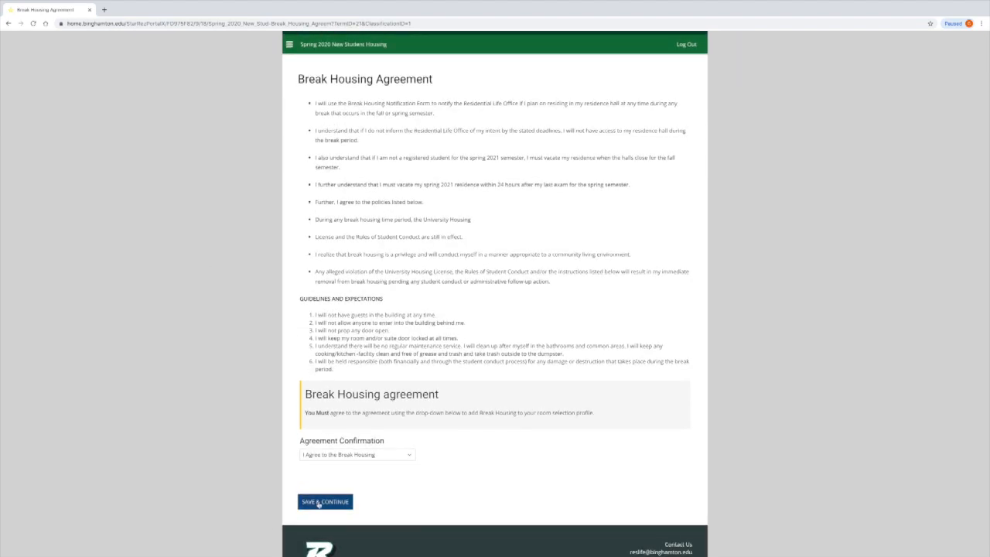
{"action": "left_click", "coordinate": [324, 502]}
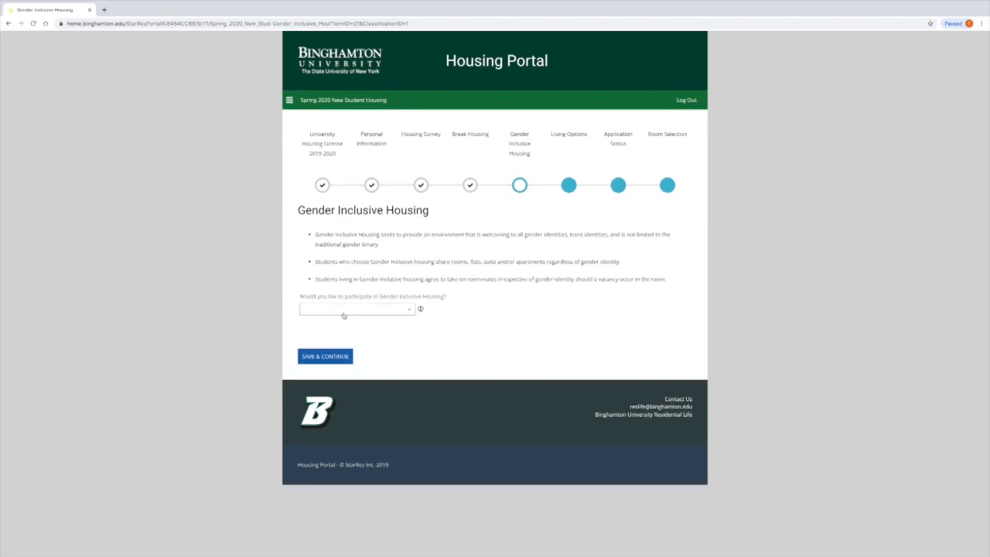
Step: Change the Gender Inclusive Housing answer from Yes to No and save it
{"action": "left_click", "coordinate": [356, 309]}
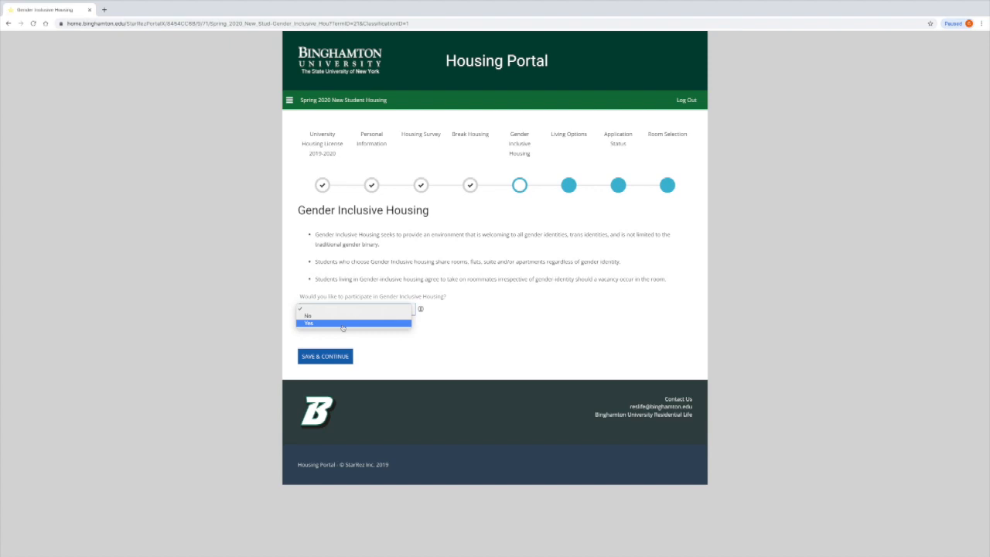
{"action": "left_click", "coordinate": [309, 322]}
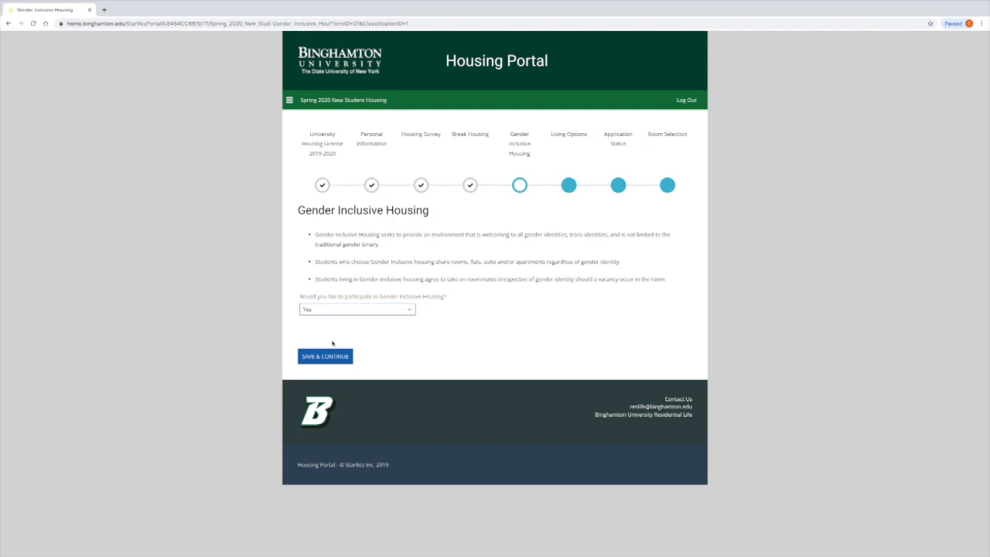
{"action": "left_click", "coordinate": [325, 356]}
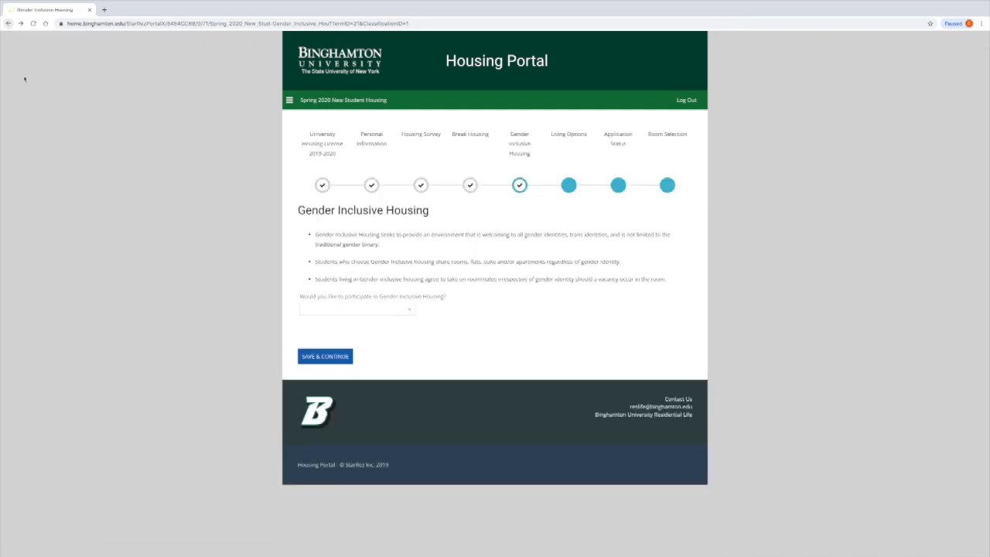
{"action": "left_click", "coordinate": [356, 309]}
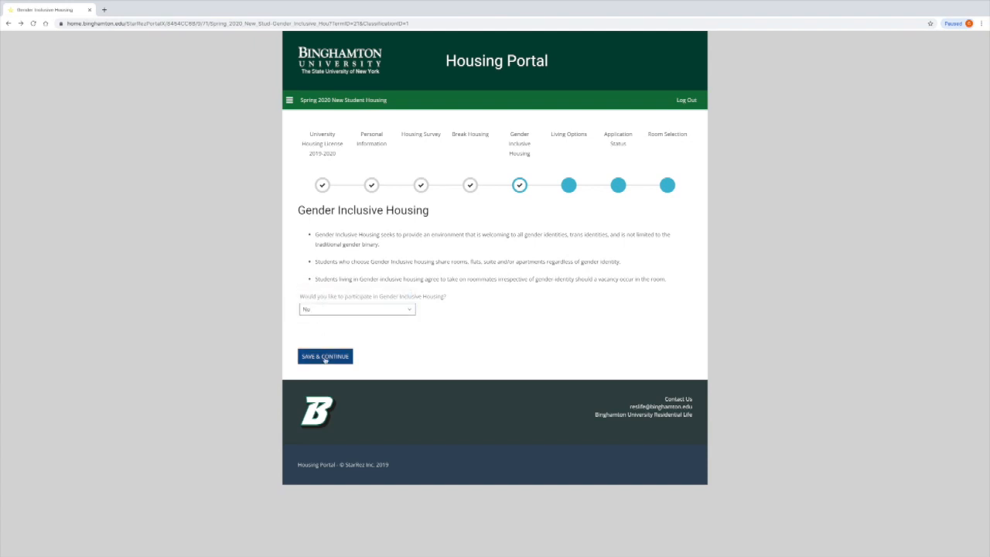
{"action": "left_click", "coordinate": [325, 356]}
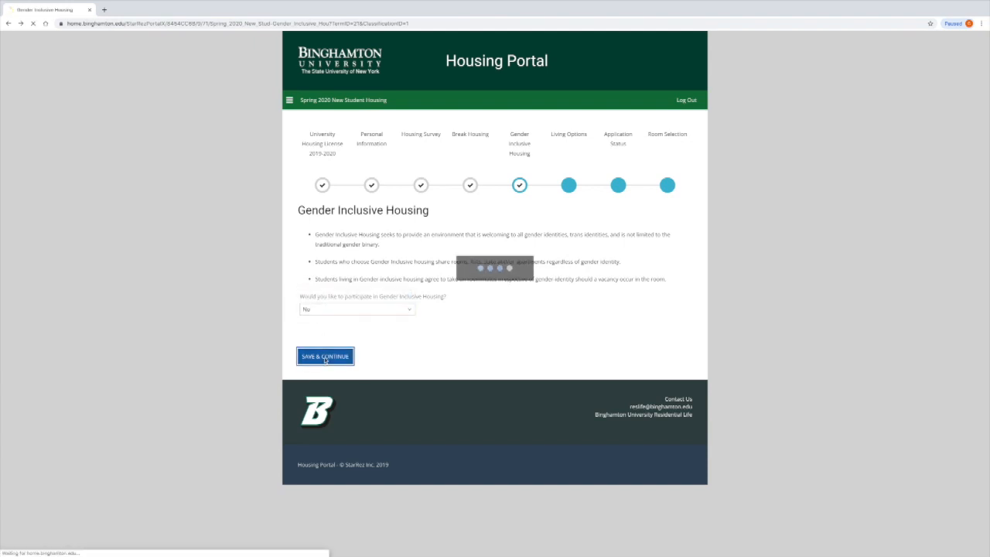
{"action": "left_click", "coordinate": [324, 357]}
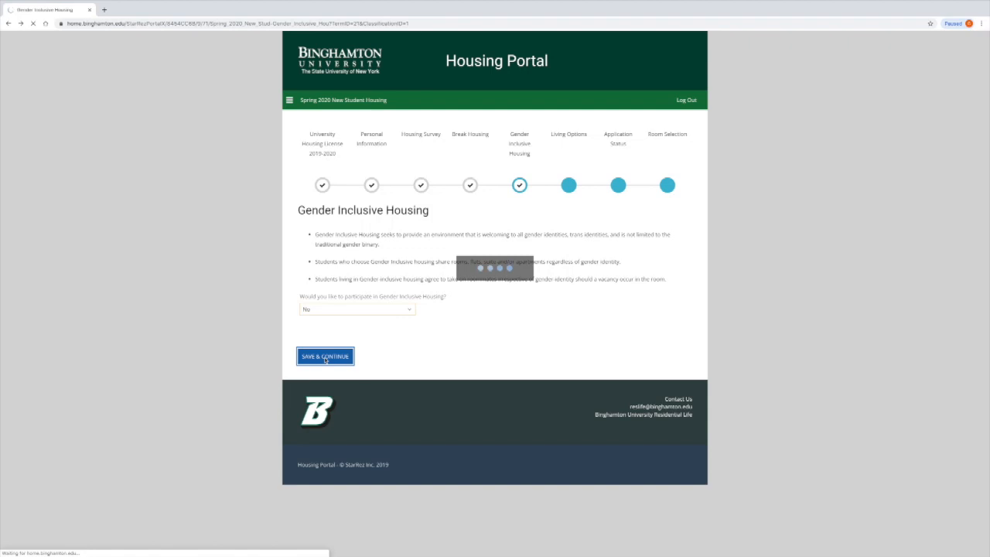
{"action": "left_click", "coordinate": [325, 357]}
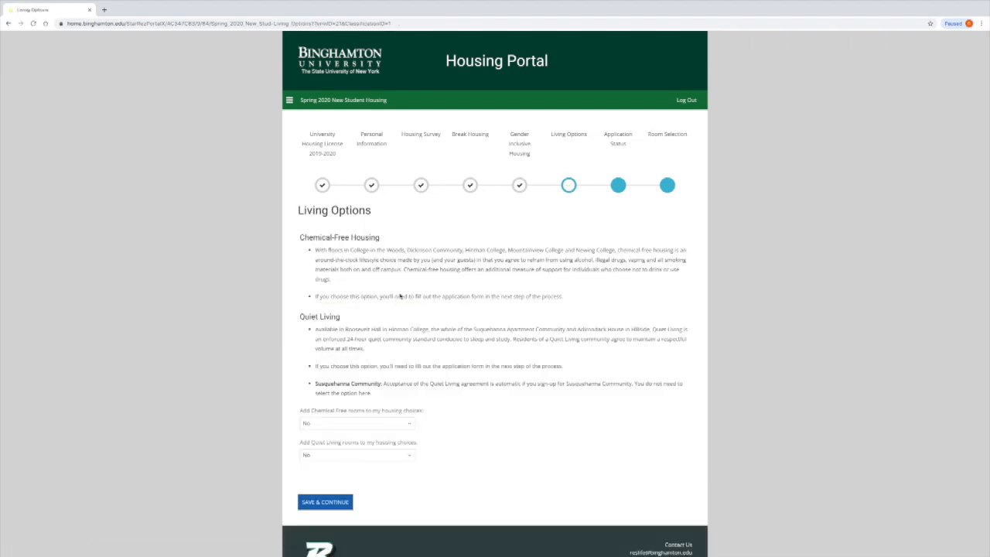
Step: Save Living Options with Chemical-Free and Quiet Living both left at No
{"action": "scroll", "scroll_direction": "down", "scroll_amount": 3}
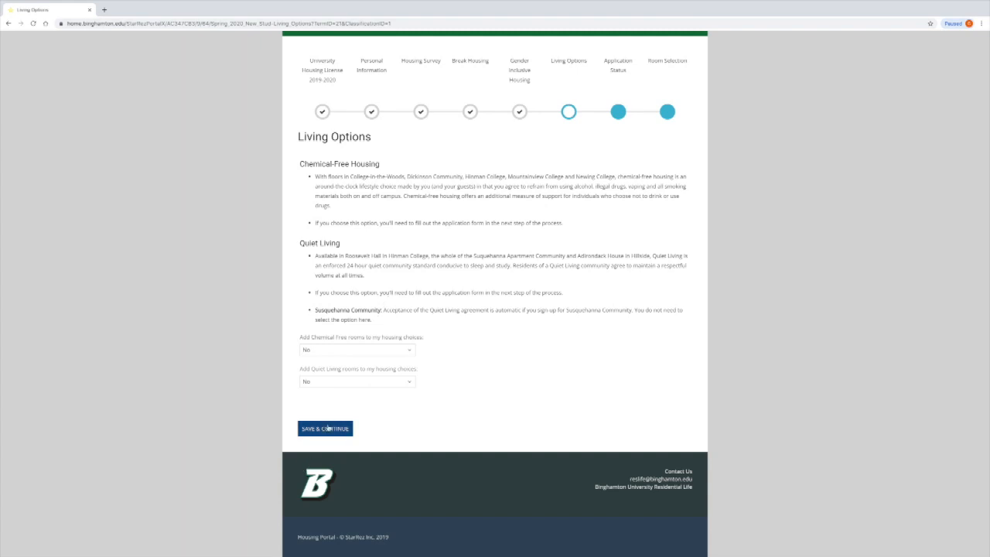
{"action": "mouse_move", "coordinate": [325, 428]}
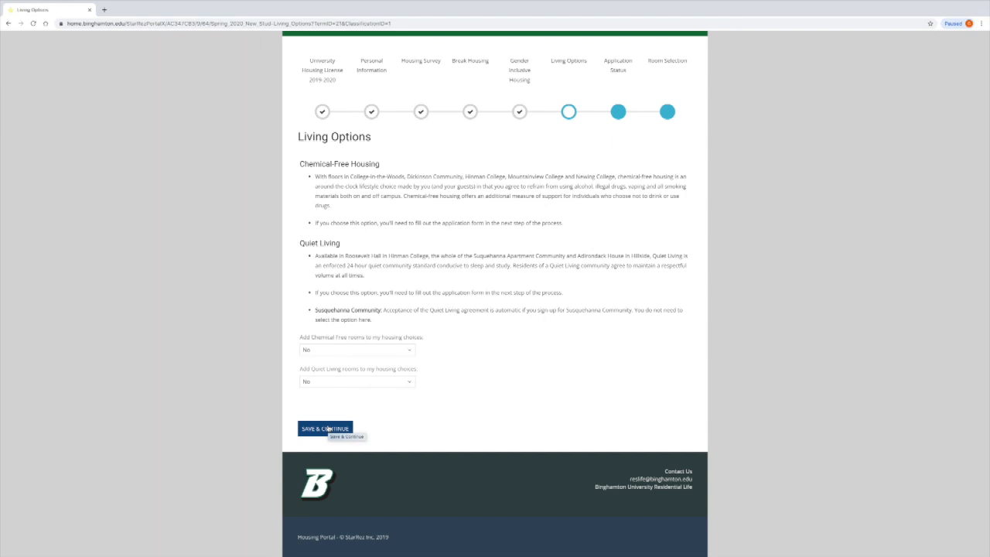
{"action": "left_click", "coordinate": [325, 429]}
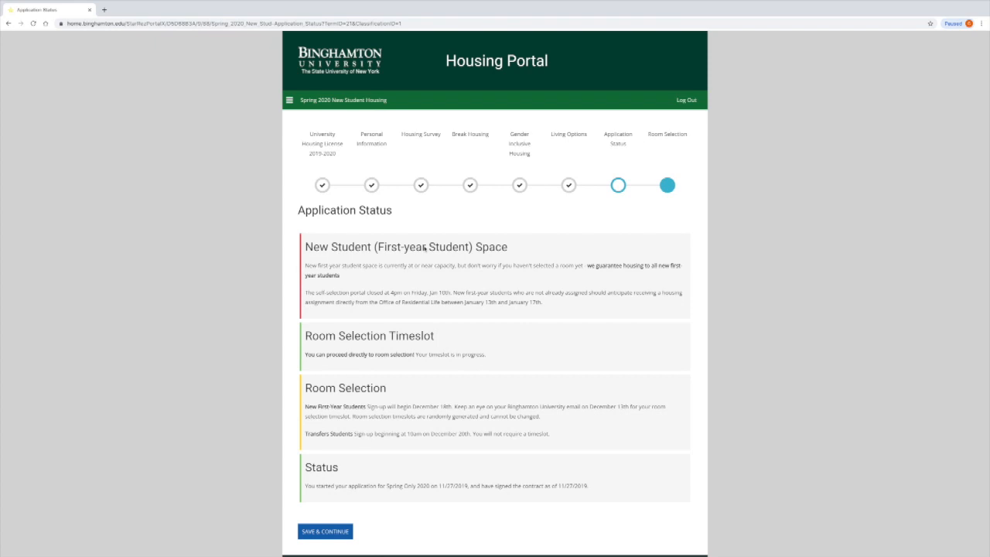
Step: Submit the Application Status page to reach the community selection
{"action": "scroll", "scroll_direction": "down", "scroll_amount": 3}
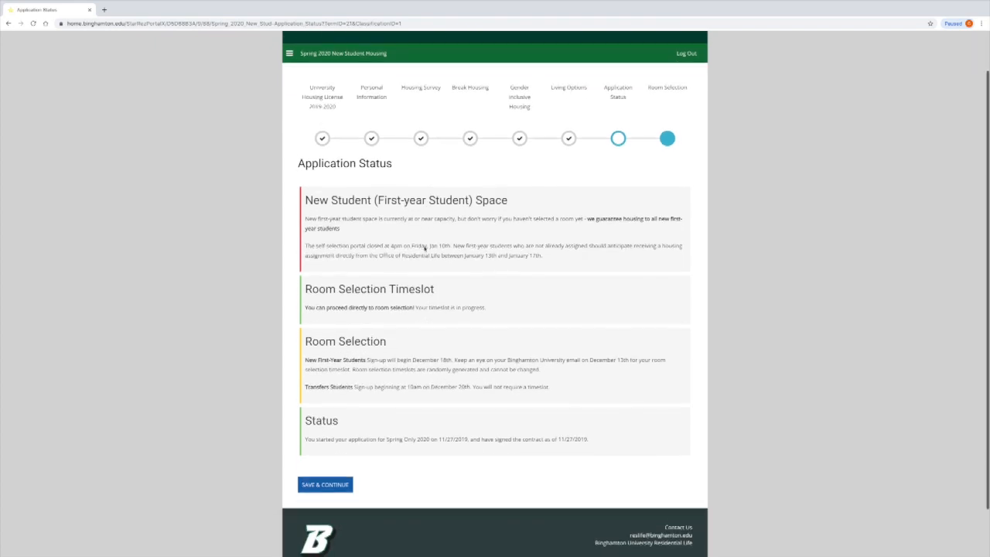
{"action": "scroll", "scroll_direction": "down", "scroll_amount": 3}
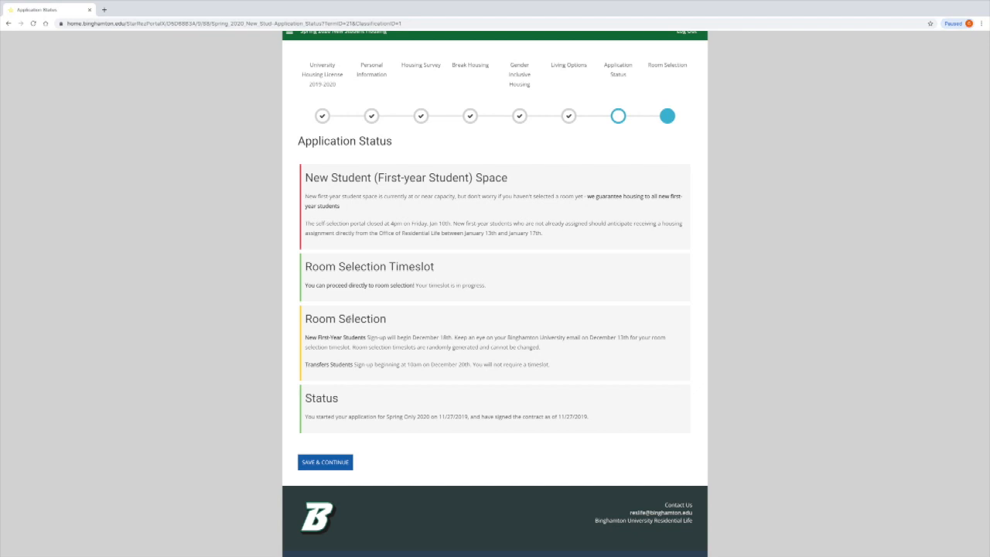
{"action": "mouse_move", "coordinate": [314, 479]}
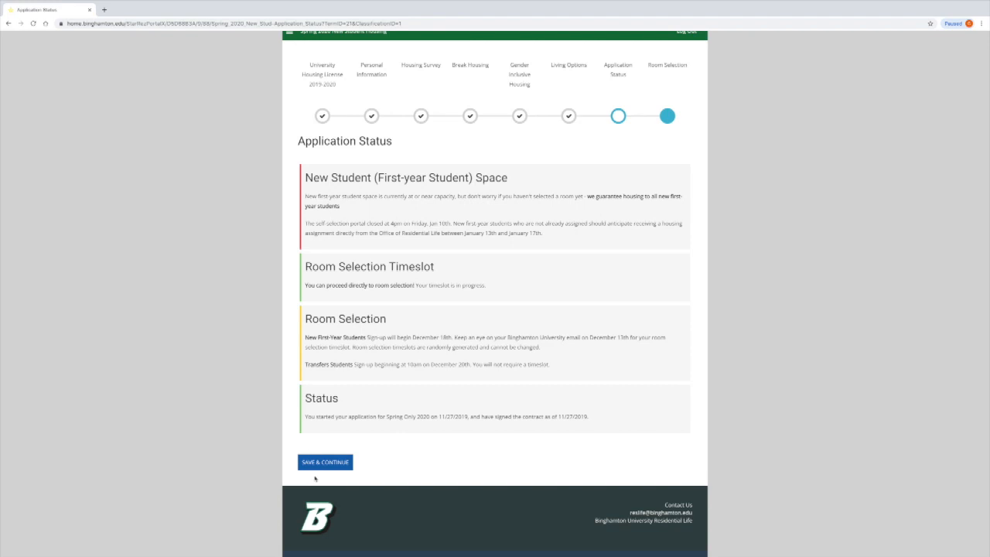
{"action": "mouse_move", "coordinate": [323, 464]}
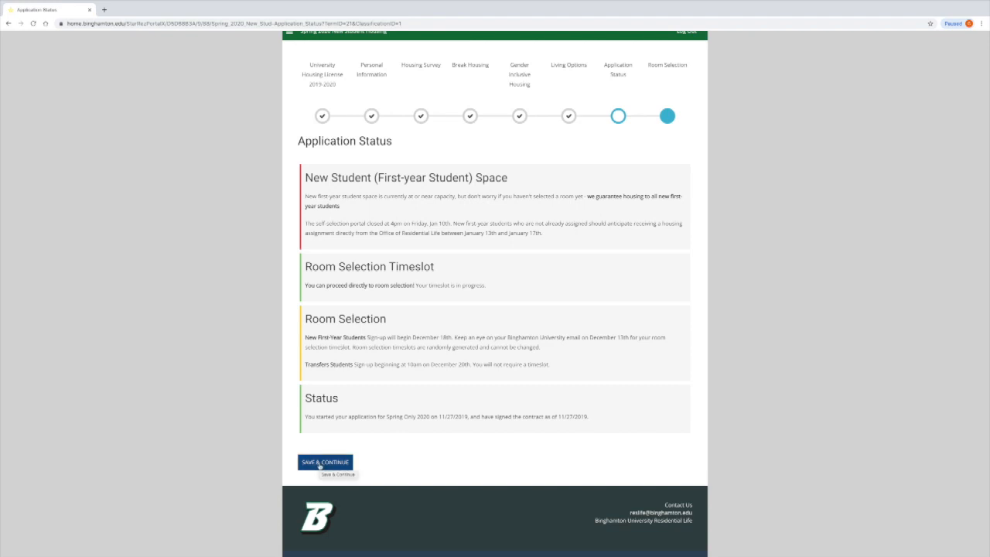
{"action": "left_click", "coordinate": [324, 462]}
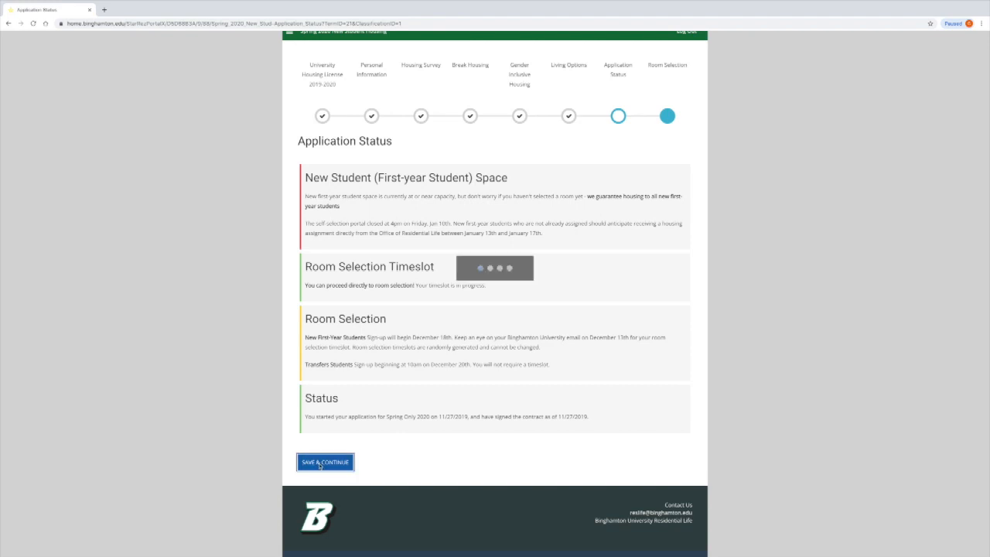
{"action": "left_click", "coordinate": [325, 462]}
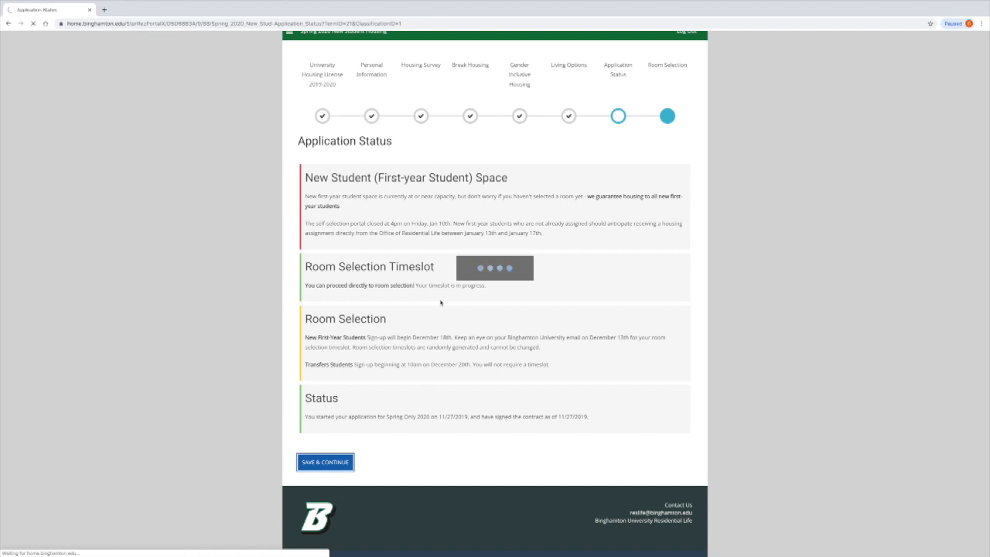
{"action": "left_click", "coordinate": [325, 461]}
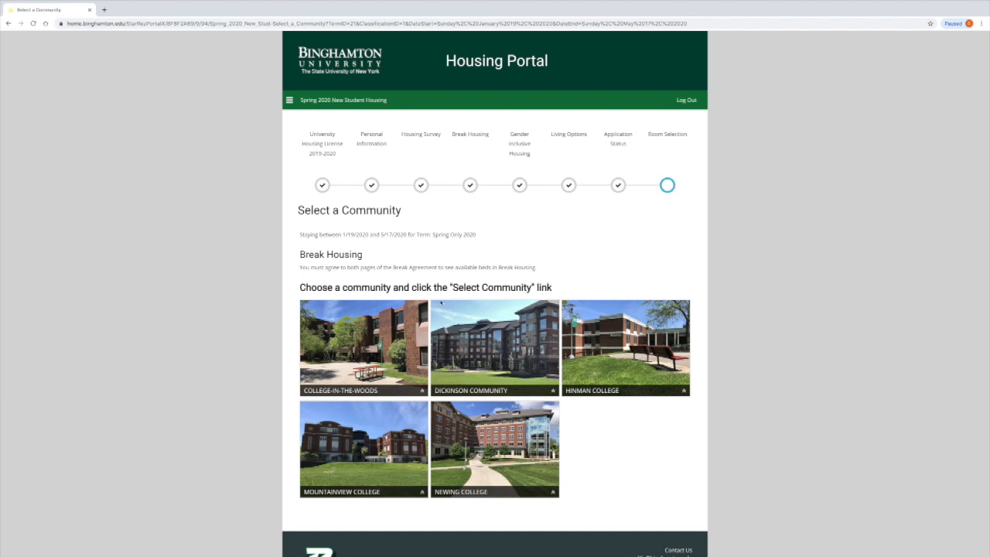
Step: Choose Hinman College from the five available communities
{"action": "scroll", "scroll_direction": "down", "scroll_amount": 3}
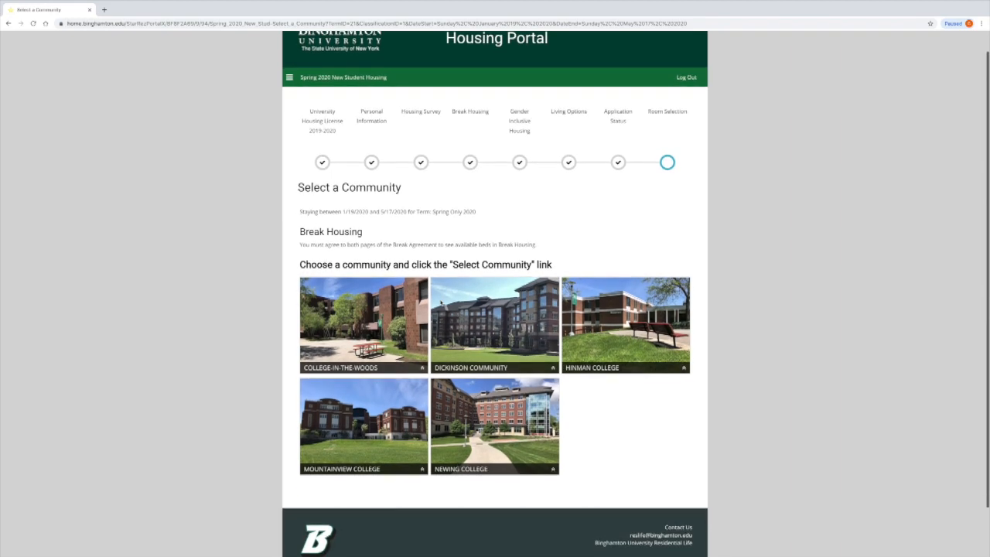
{"action": "scroll", "scroll_direction": "down", "scroll_amount": 3}
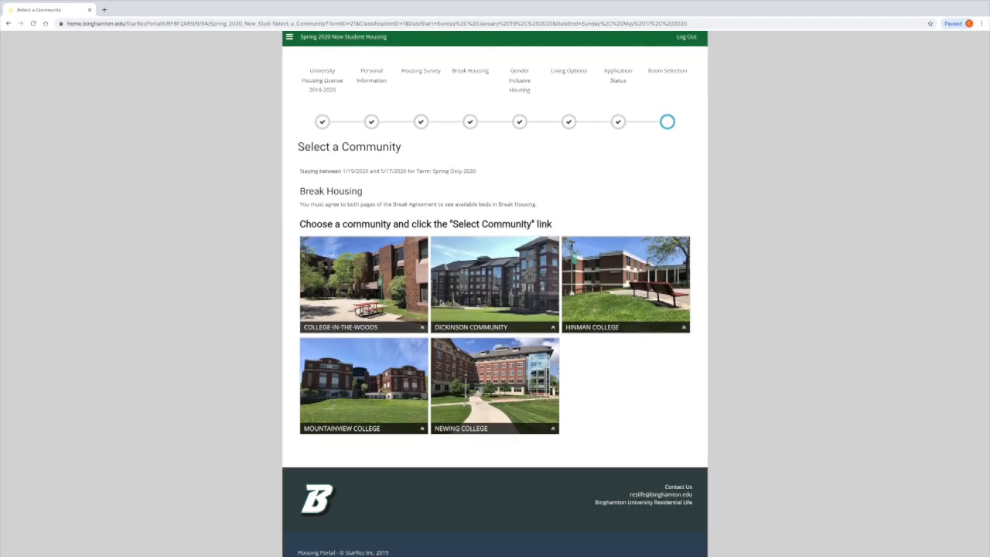
{"action": "scroll", "scroll_direction": "down", "scroll_amount": 3}
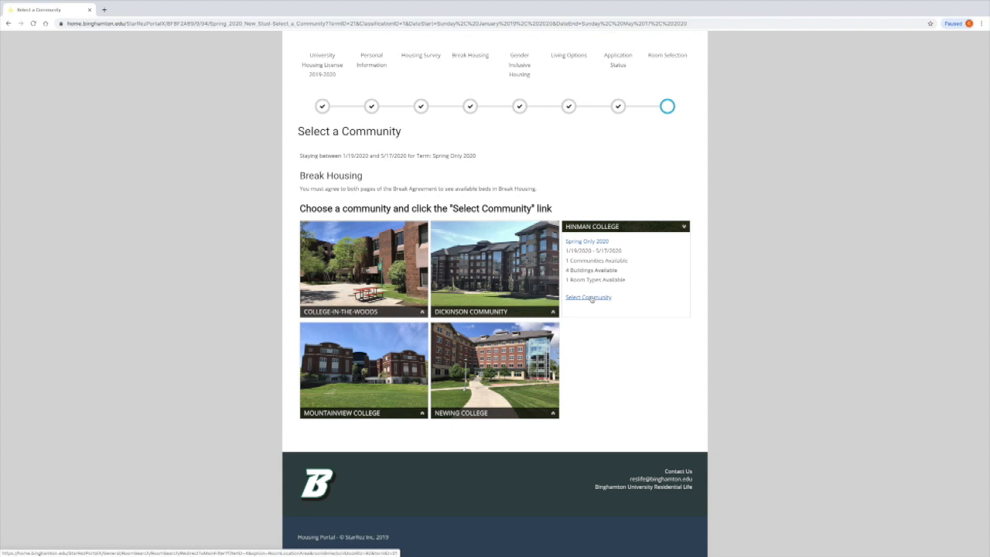
{"action": "left_click", "coordinate": [588, 297]}
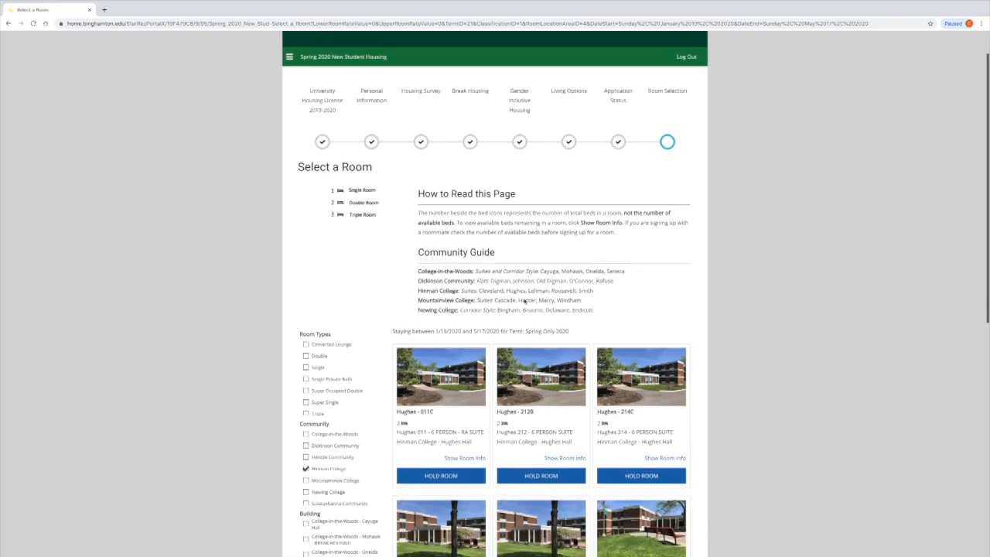
Step: Open the room info for Hughes - 212B in the Hinman room list
{"action": "scroll", "scroll_direction": "down", "scroll_amount": 3}
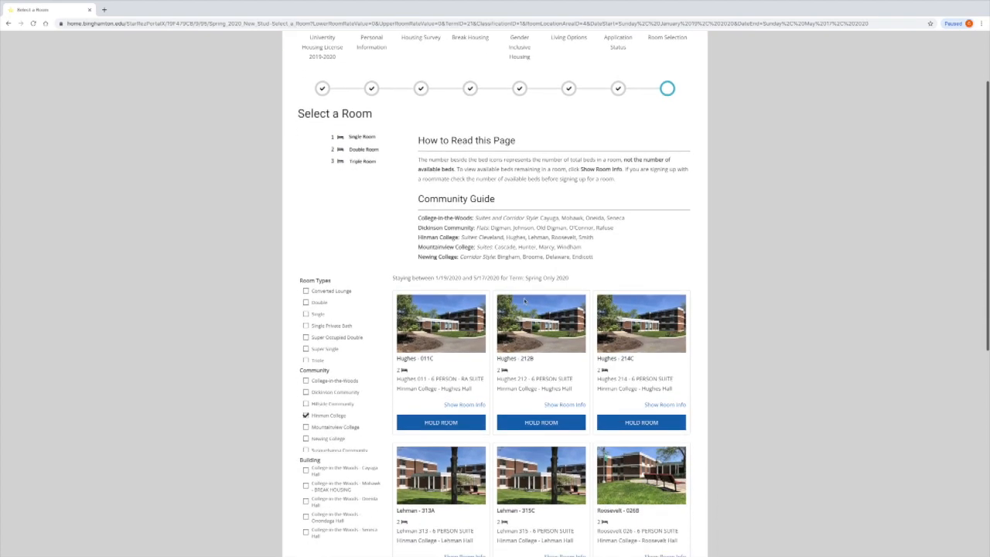
{"action": "scroll", "scroll_direction": "down", "scroll_amount": 3}
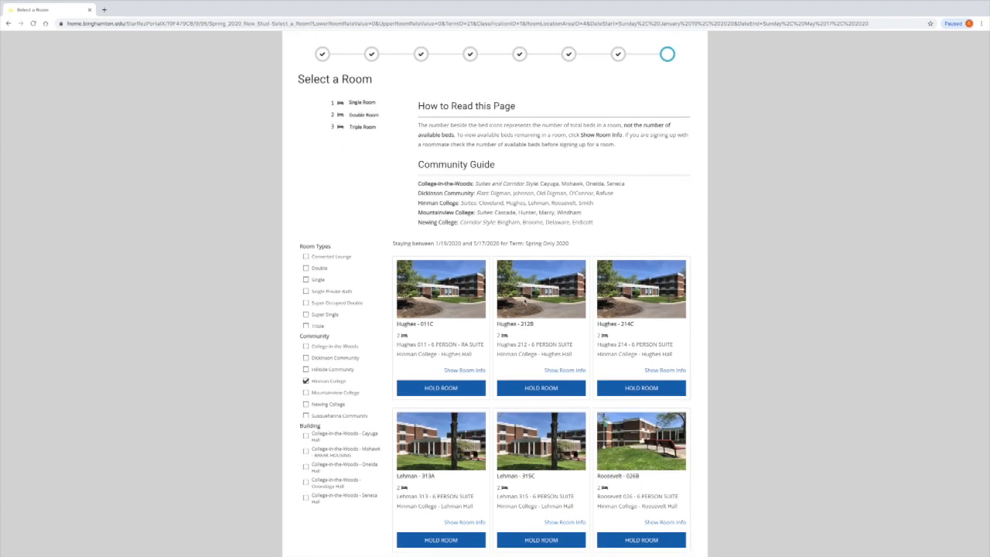
{"action": "scroll", "scroll_direction": "down", "scroll_amount": 3}
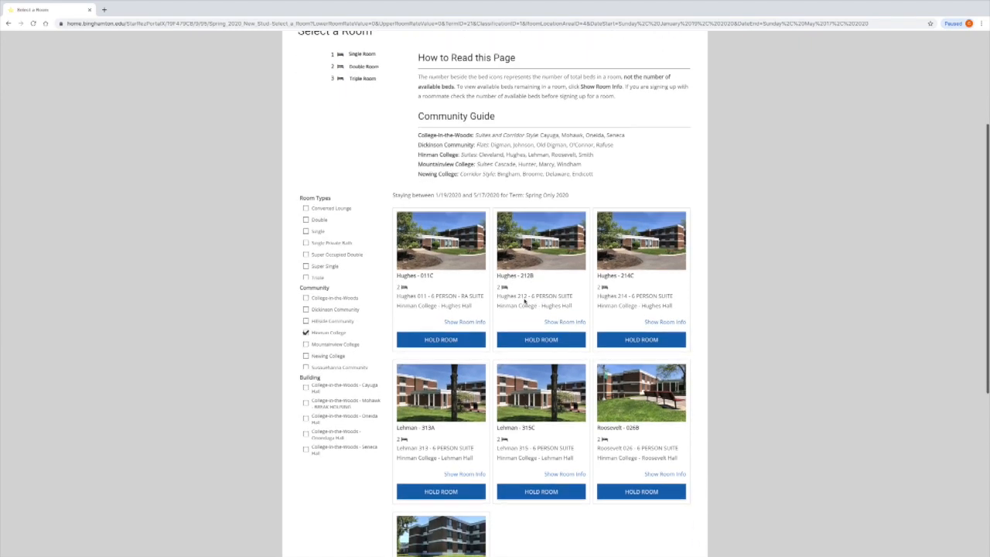
{"action": "scroll", "scroll_direction": "down", "scroll_amount": 3}
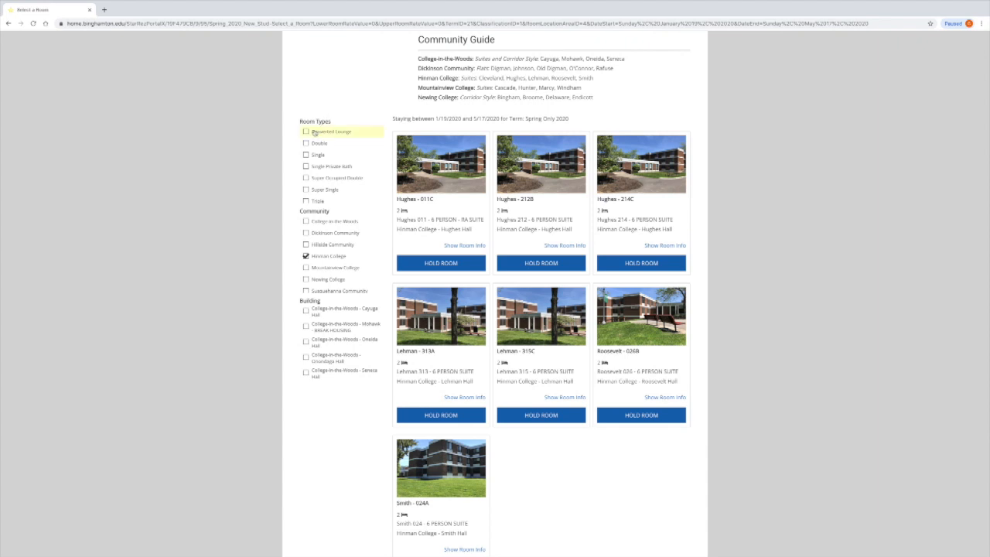
{"action": "mouse_move", "coordinate": [319, 154]}
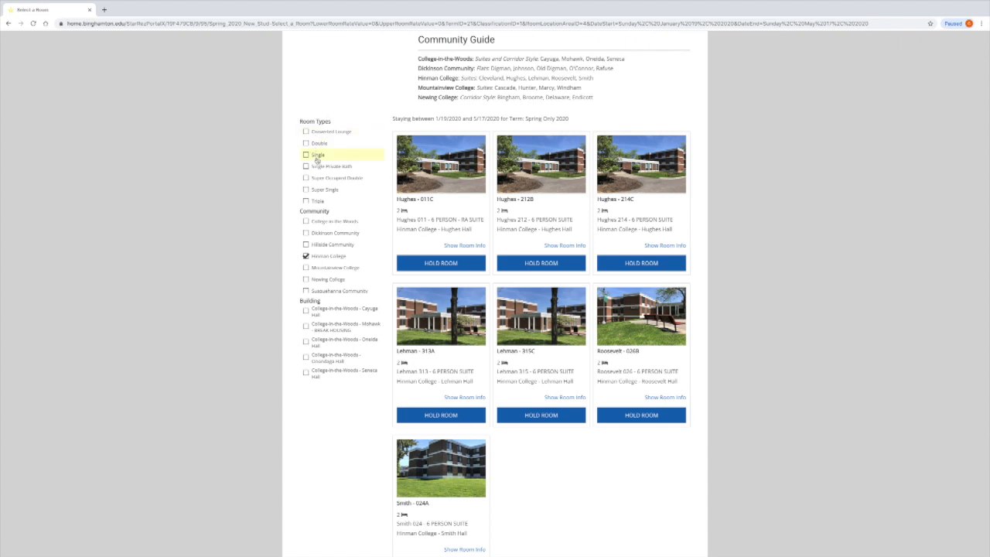
{"action": "mouse_move", "coordinate": [332, 166]}
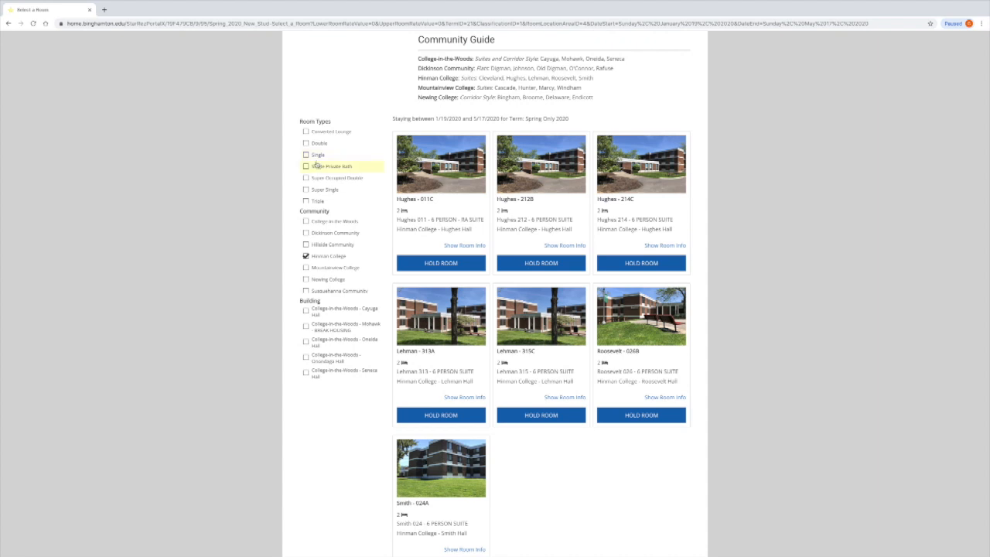
{"action": "mouse_move", "coordinate": [316, 171]}
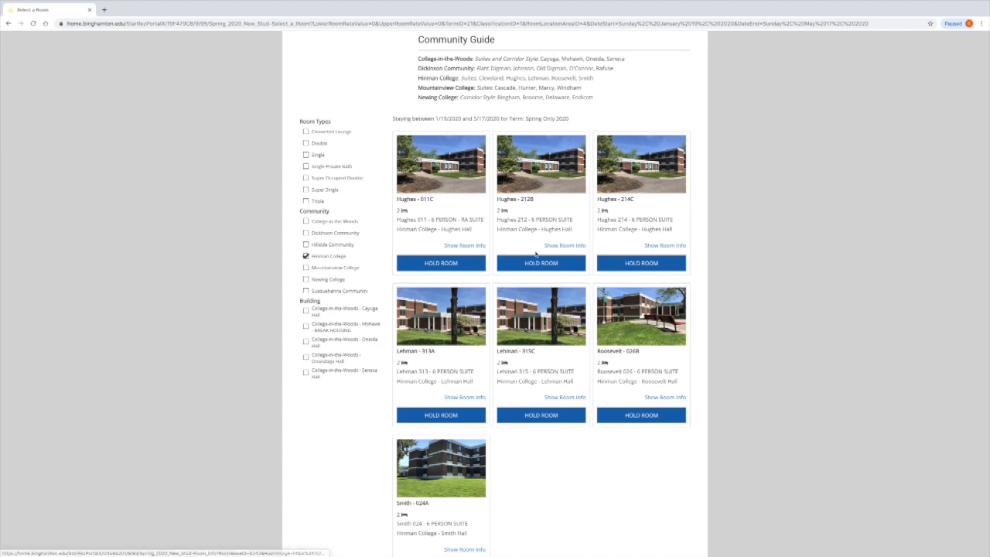
{"action": "mouse_move", "coordinate": [565, 245]}
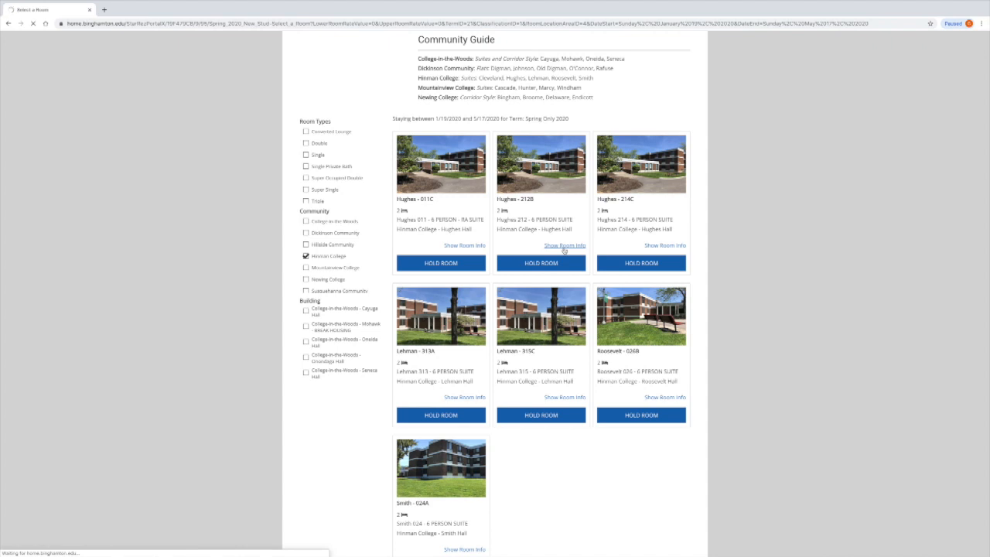
{"action": "left_click", "coordinate": [565, 245]}
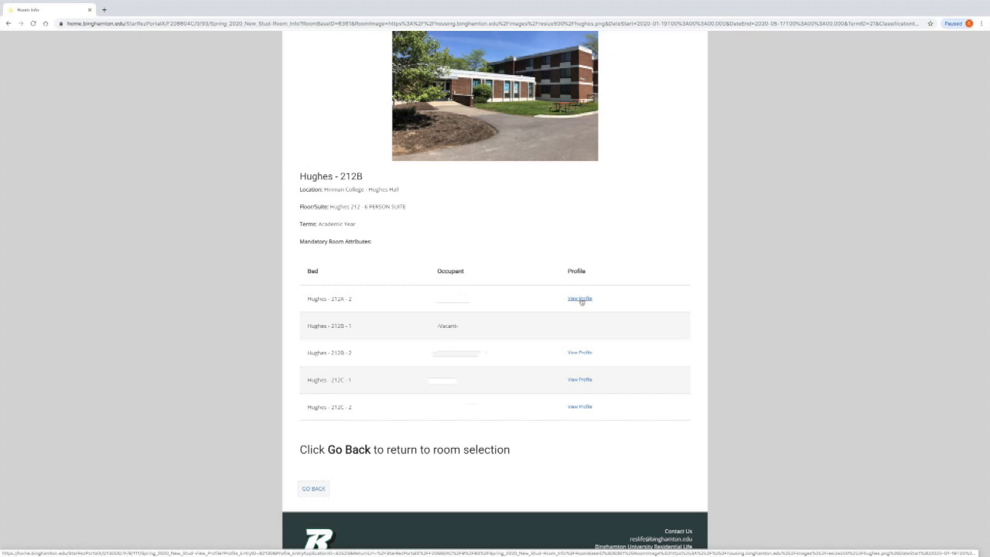
Step: Review a Hughes 212B suitemate's roommate questionnaire, then return to the room list
{"action": "left_click", "coordinate": [579, 298]}
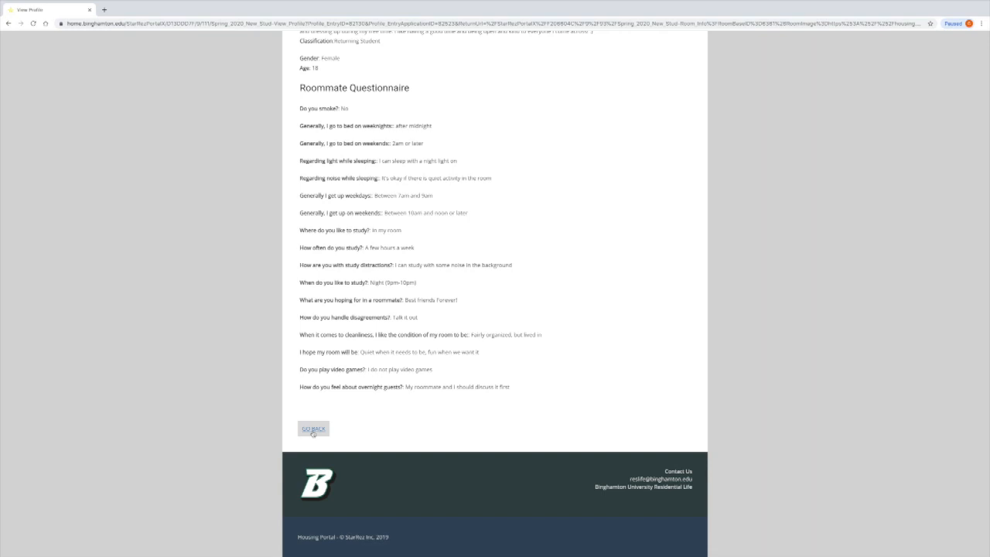
{"action": "left_click", "coordinate": [313, 429]}
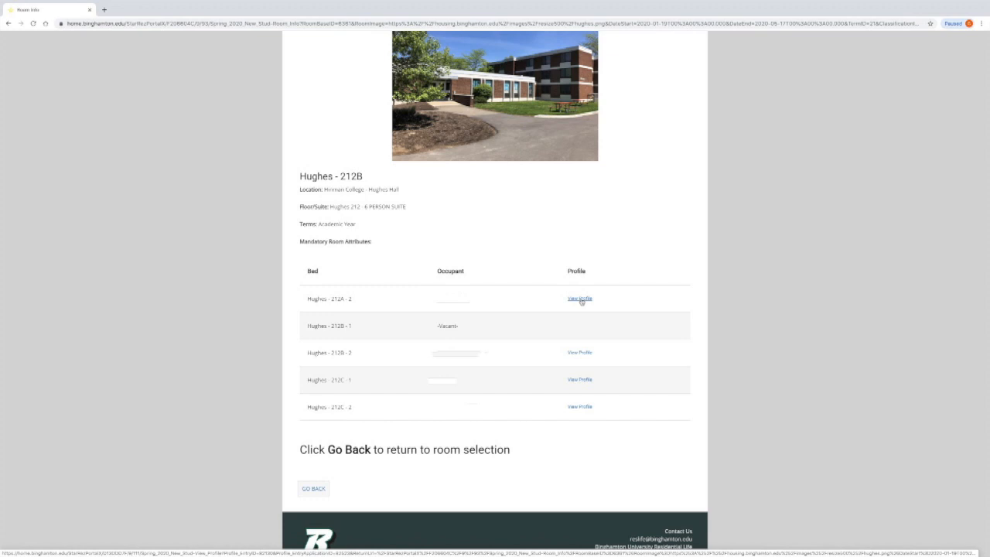
{"action": "left_click", "coordinate": [313, 488]}
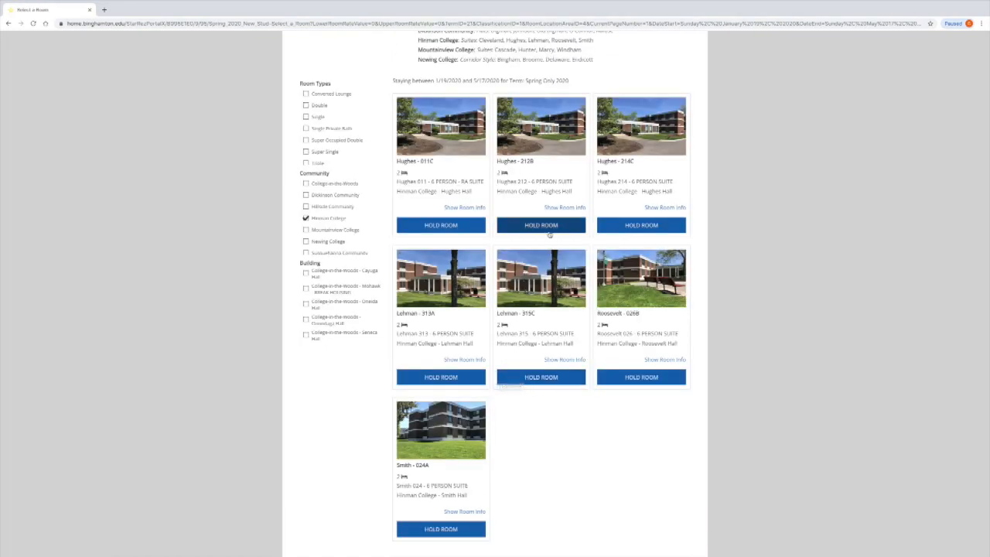
Step: Put room Hughes - 212B on hold
{"action": "left_click", "coordinate": [540, 225]}
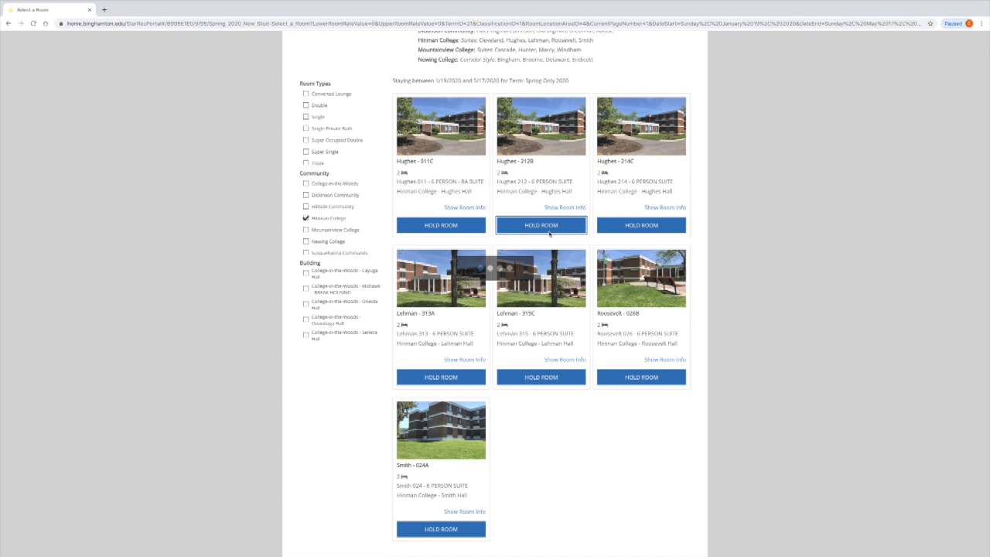
{"action": "left_click", "coordinate": [541, 225]}
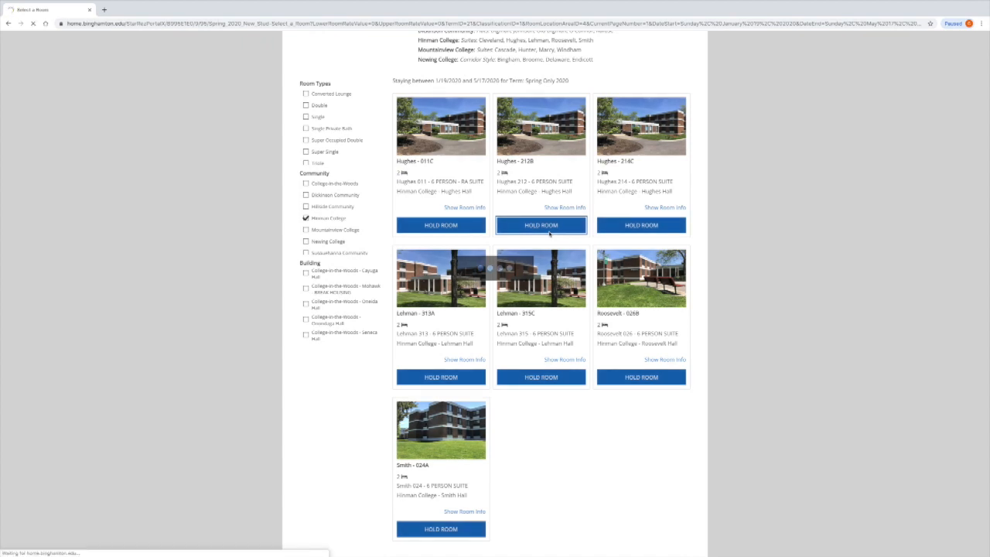
{"action": "left_click", "coordinate": [540, 225]}
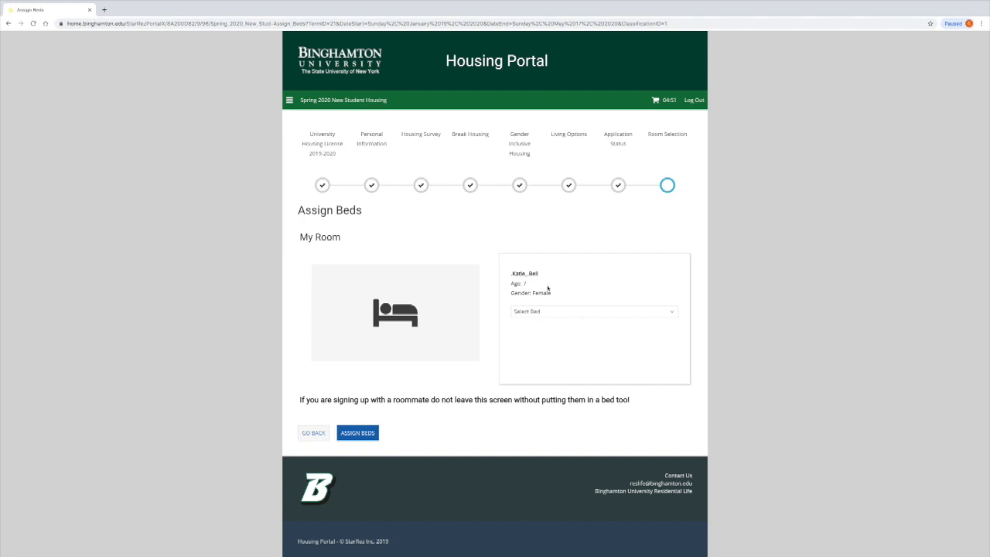
Step: Assign bed Hughes - 212B - 1 and confirm the room booking
{"action": "left_click", "coordinate": [593, 311]}
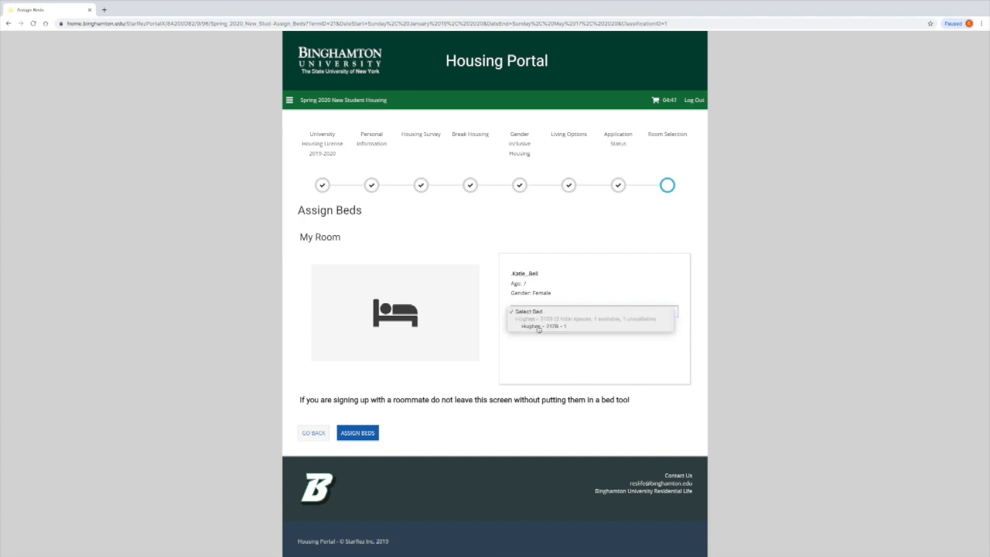
{"action": "left_click", "coordinate": [541, 326]}
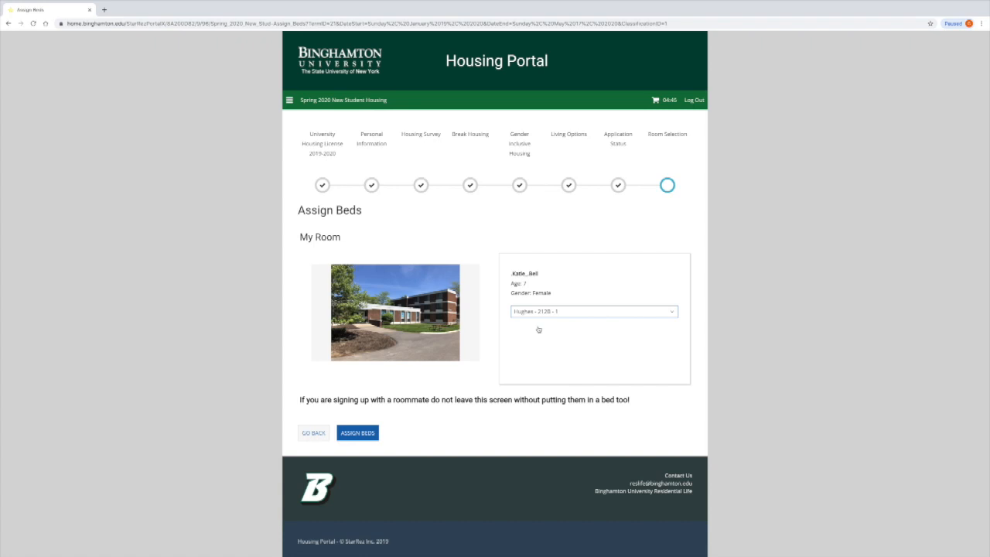
{"action": "mouse_move", "coordinate": [533, 330]}
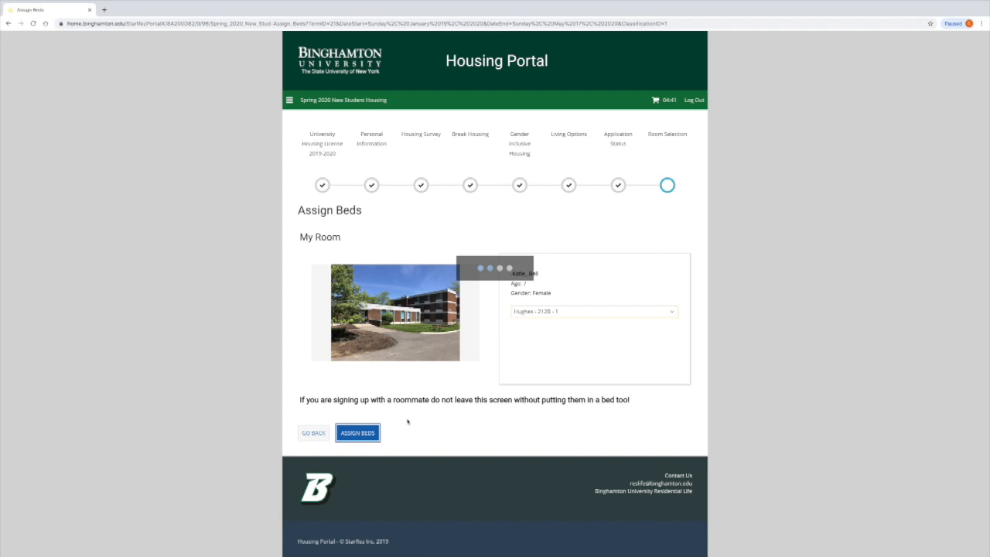
{"action": "left_click", "coordinate": [357, 433]}
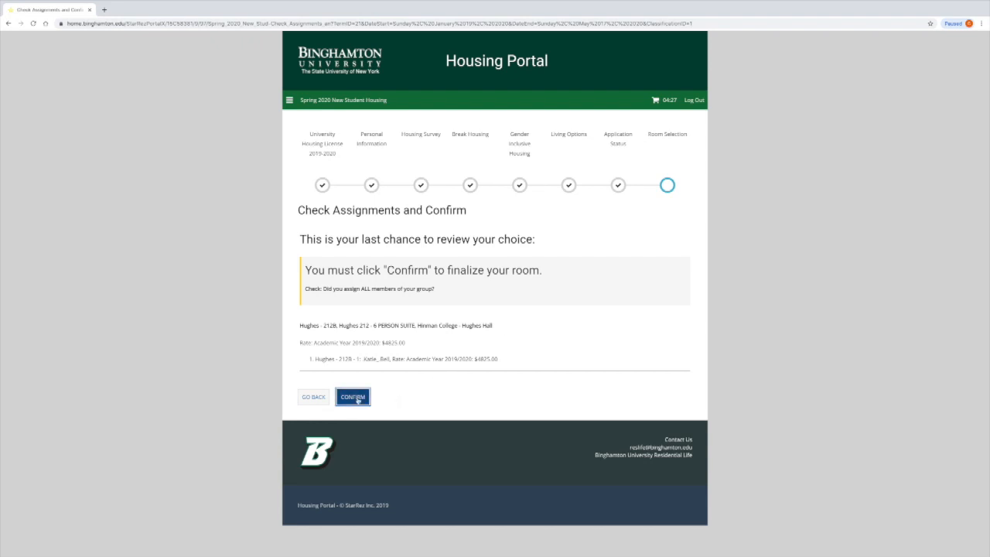
{"action": "left_click", "coordinate": [353, 396]}
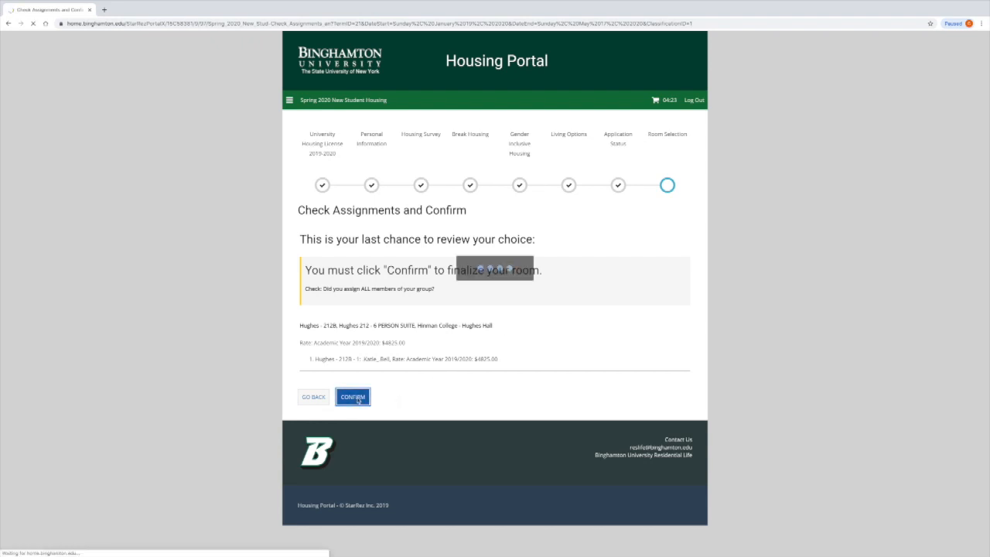
{"action": "left_click", "coordinate": [352, 396]}
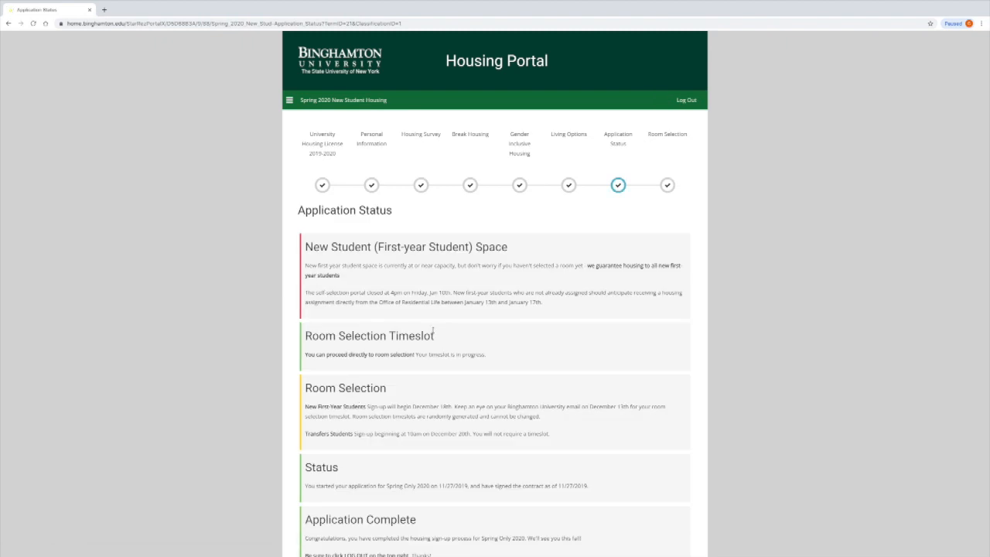
Step: Review the Booking Summary, then log out of the housing portal
{"action": "scroll", "scroll_direction": "down", "scroll_amount": 3}
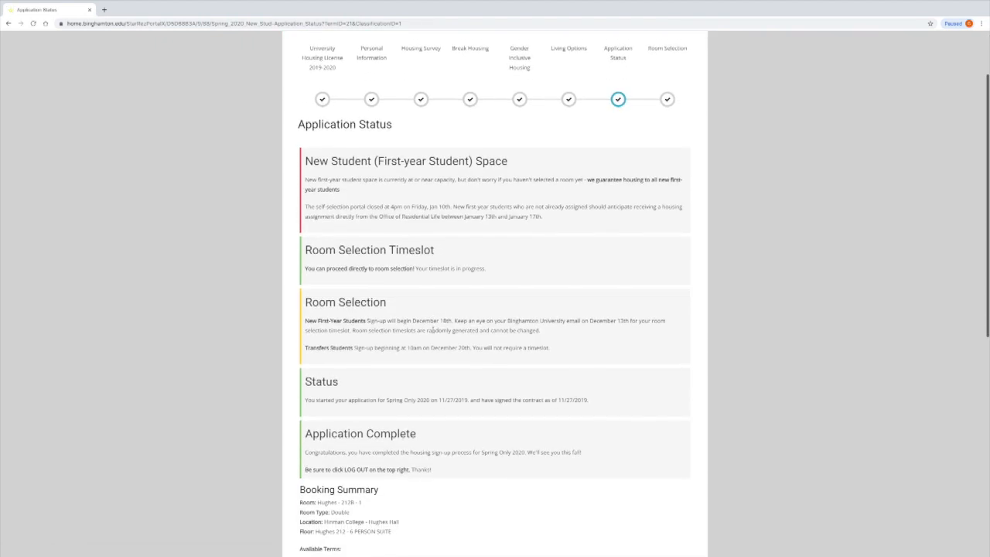
{"action": "scroll", "scroll_direction": "down", "scroll_amount": 3}
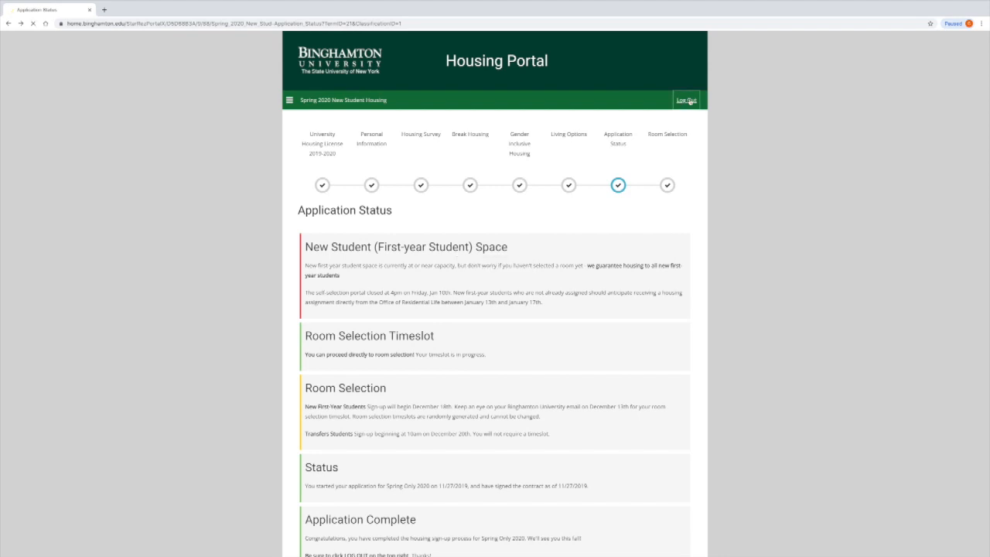
{"action": "left_click", "coordinate": [686, 100]}
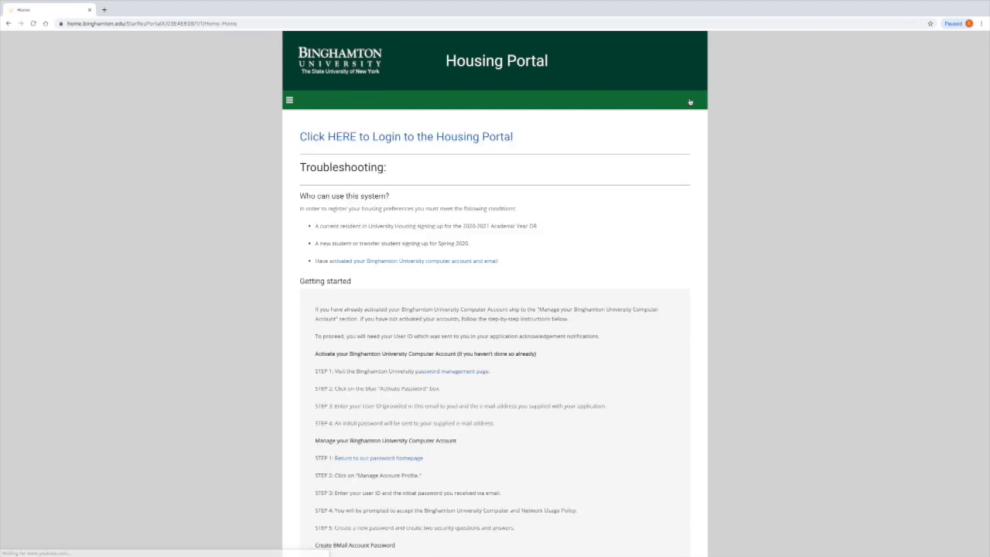